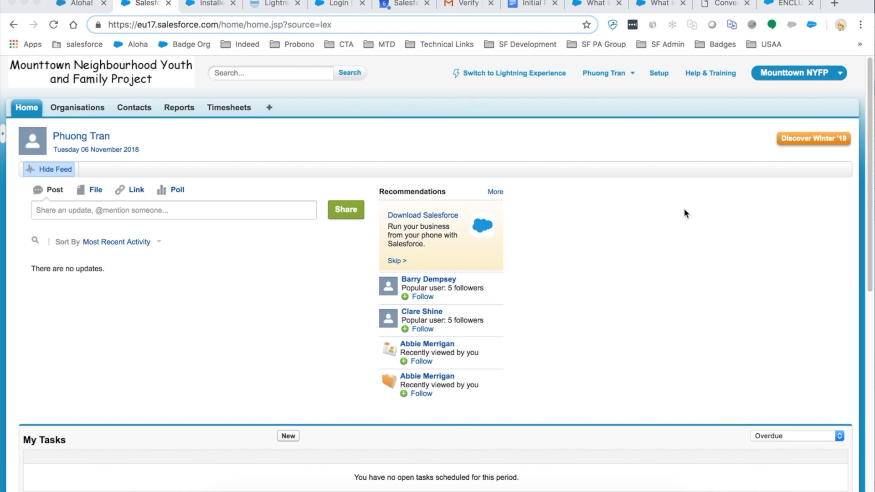
pyautogui.moveTo(785, 78)
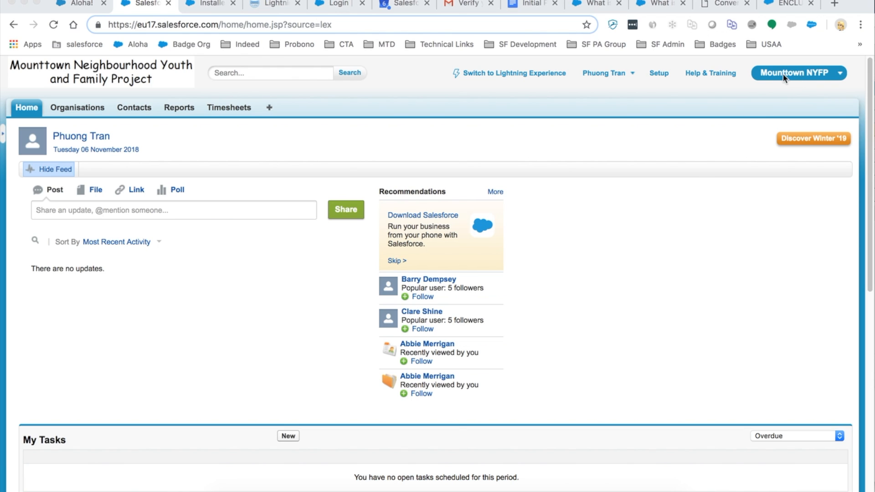
pyautogui.moveTo(659, 76)
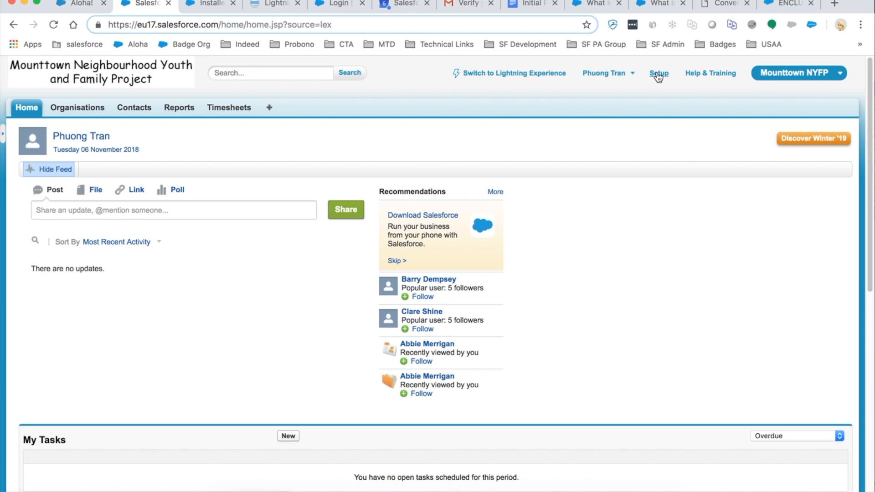
# - Open Setup and filter the Quick Find menu with 'sand'
pyautogui.click(659, 73)
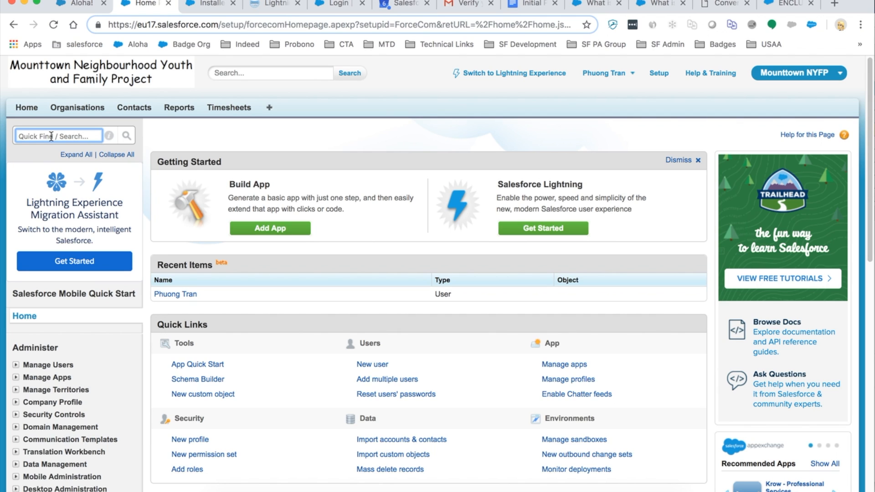
pyautogui.write('sand')
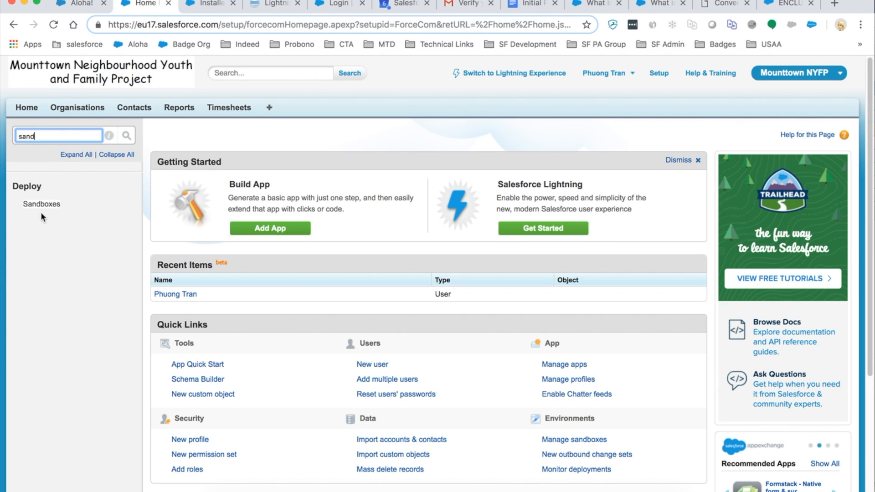
# - Open the Sandboxes page to review the available licences, including one Partial Copy
pyautogui.click(41, 204)
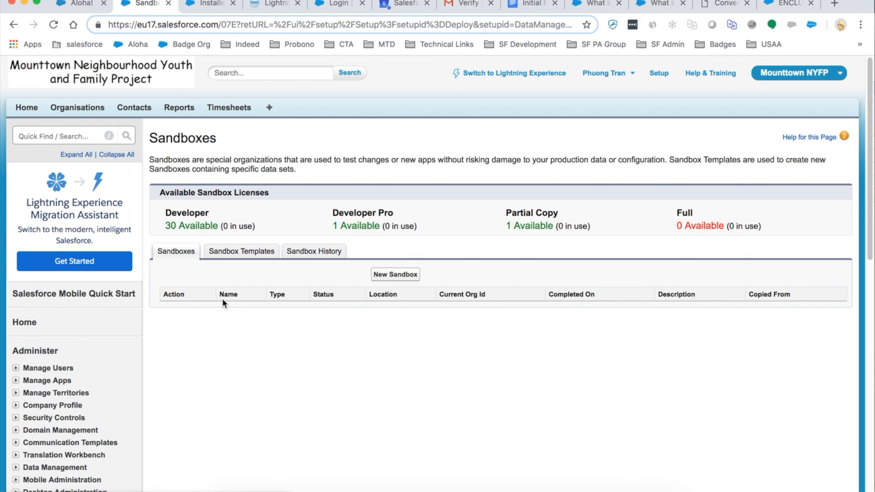
pyautogui.moveTo(300, 365)
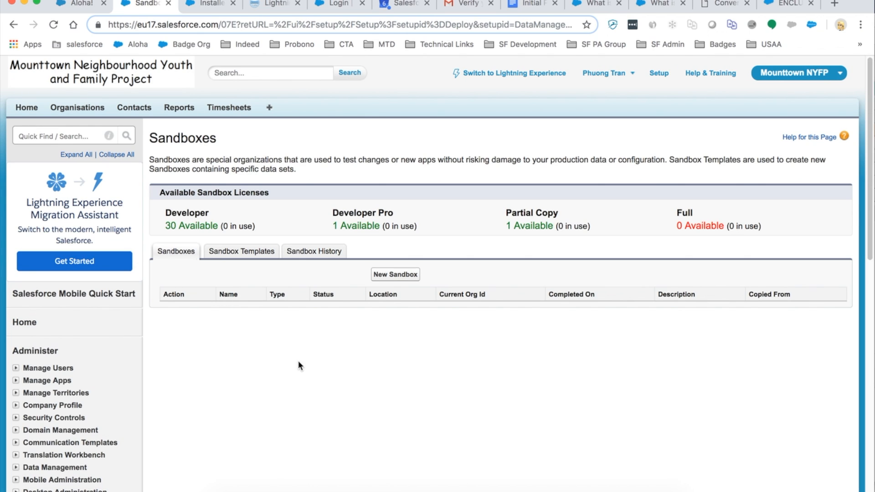
pyautogui.moveTo(537, 241)
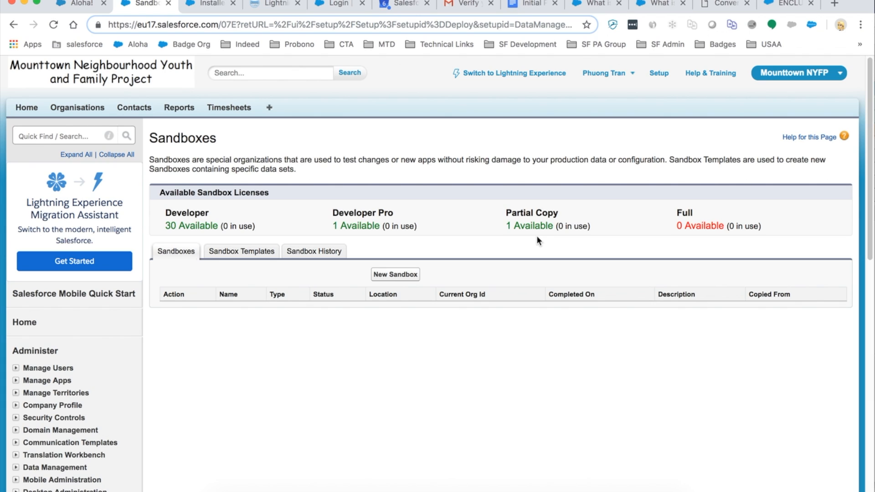
pyautogui.moveTo(534, 242)
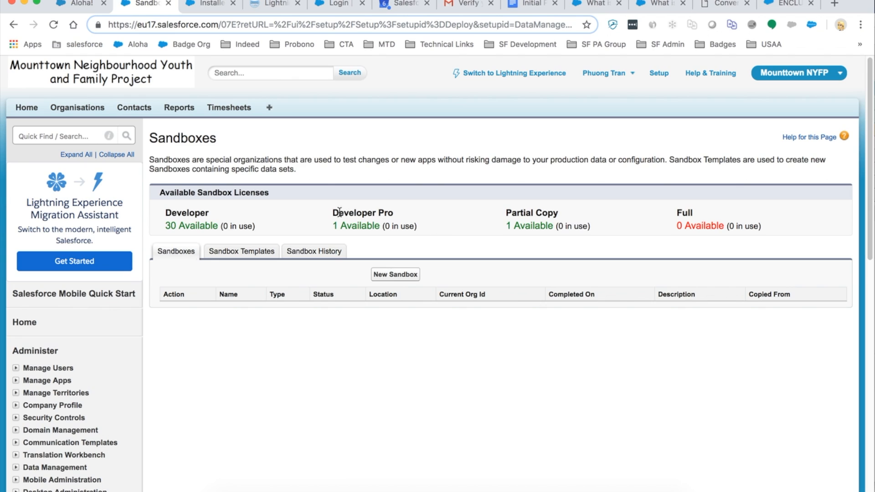
pyautogui.moveTo(274, 240)
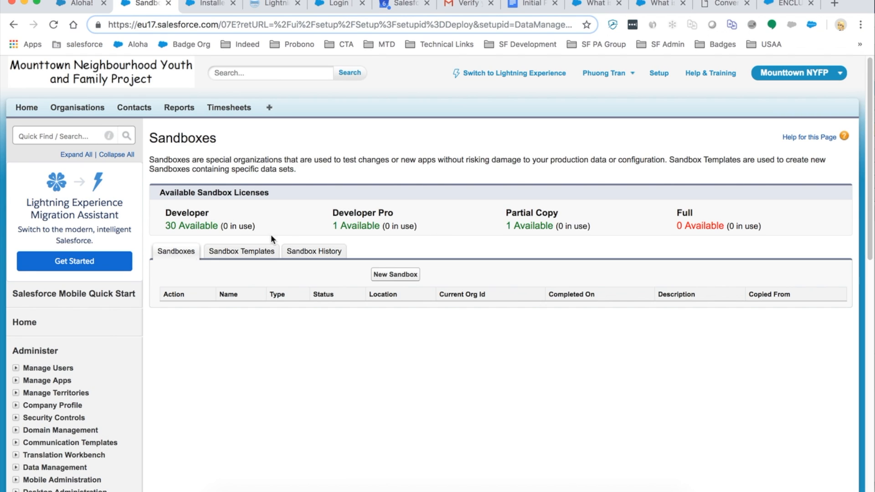
pyautogui.moveTo(384, 252)
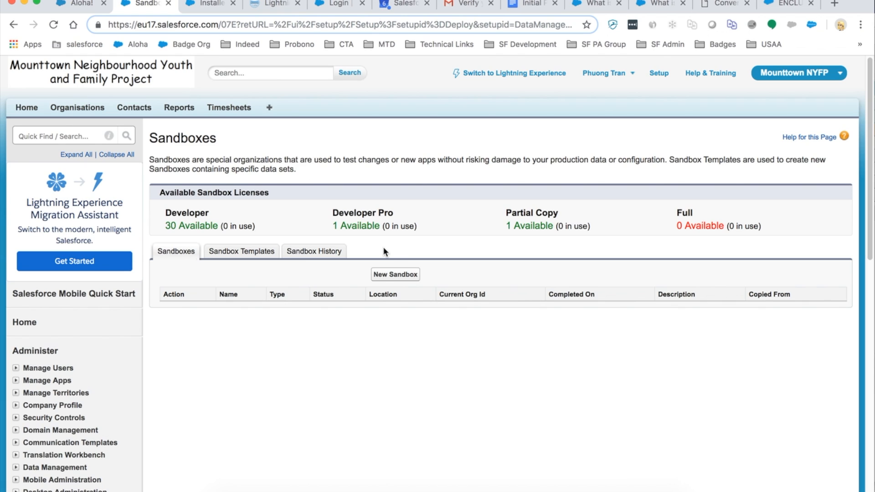
pyautogui.moveTo(320, 281)
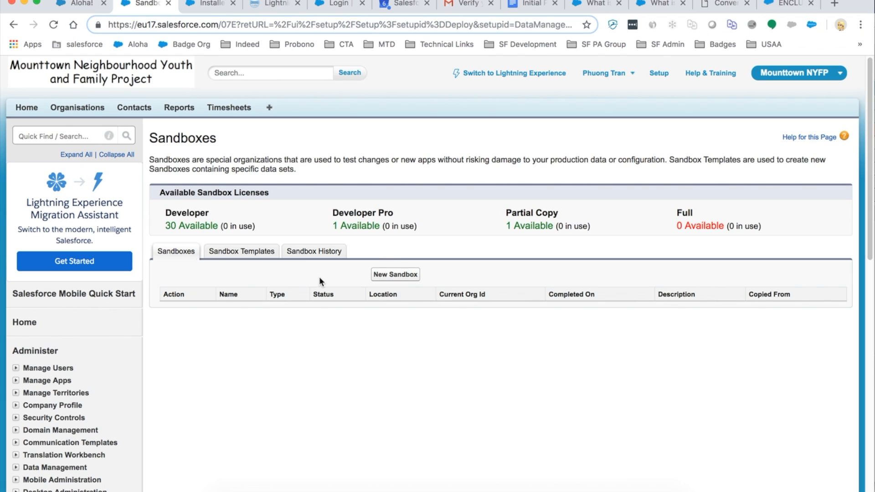
pyautogui.moveTo(243, 260)
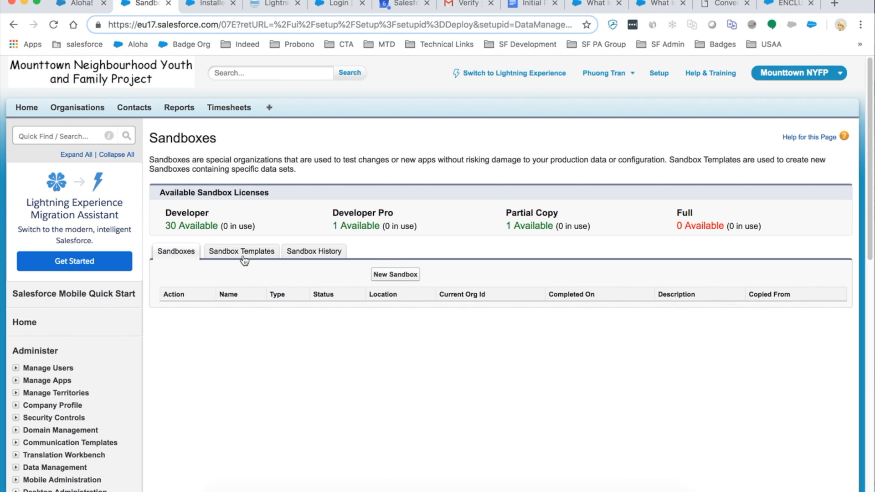
pyautogui.moveTo(507, 207)
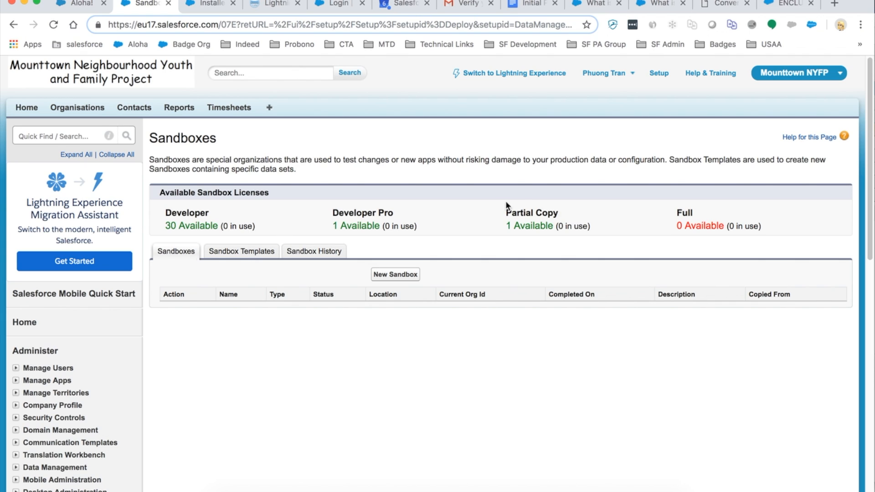
pyautogui.moveTo(232, 256)
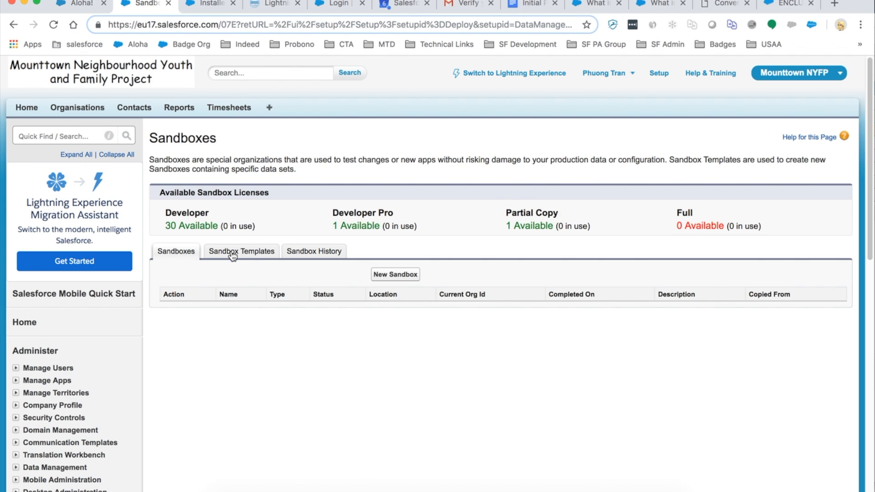
# - Start a new sandbox template and enter the name DefaultTemplate
pyautogui.click(241, 251)
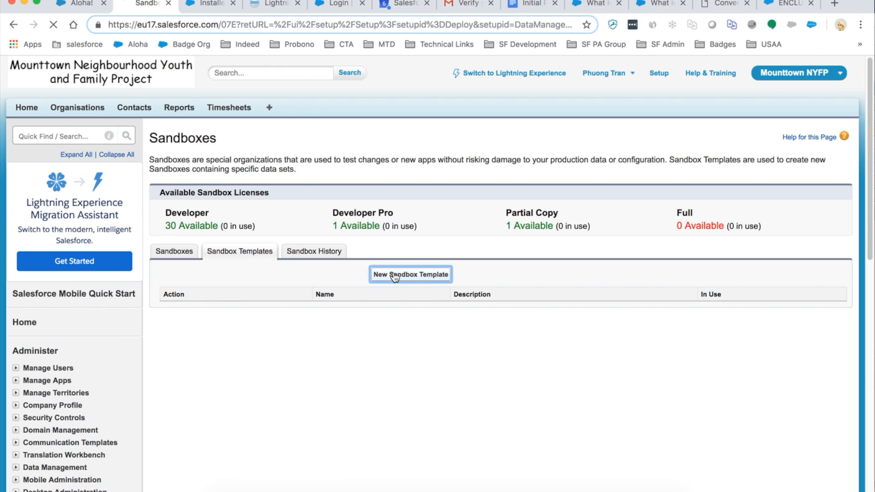
pyautogui.click(410, 274)
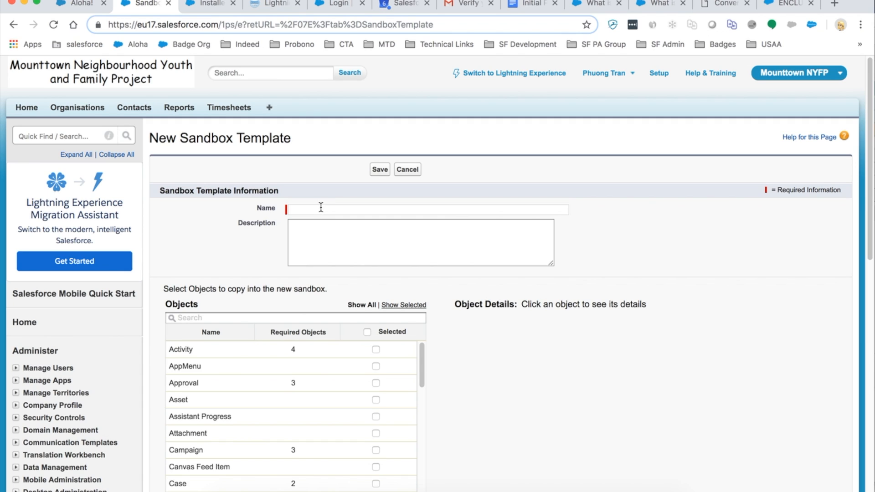
pyautogui.click(427, 209)
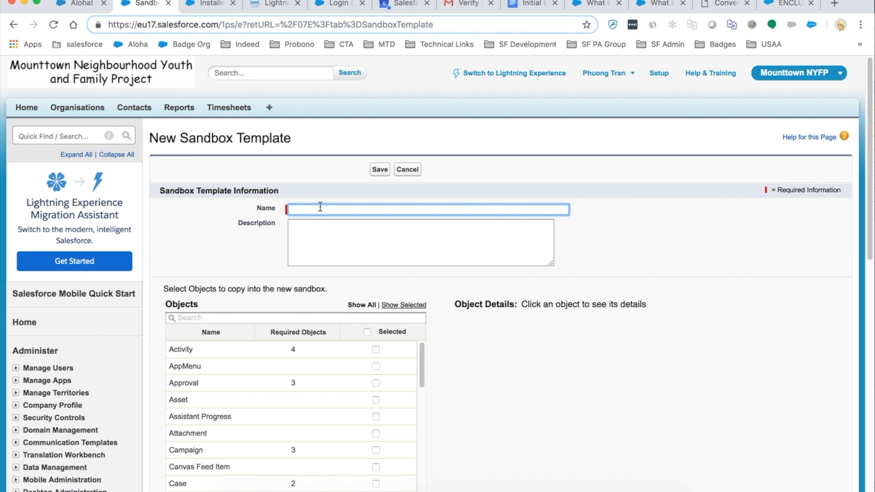
pyautogui.write('Default Template')
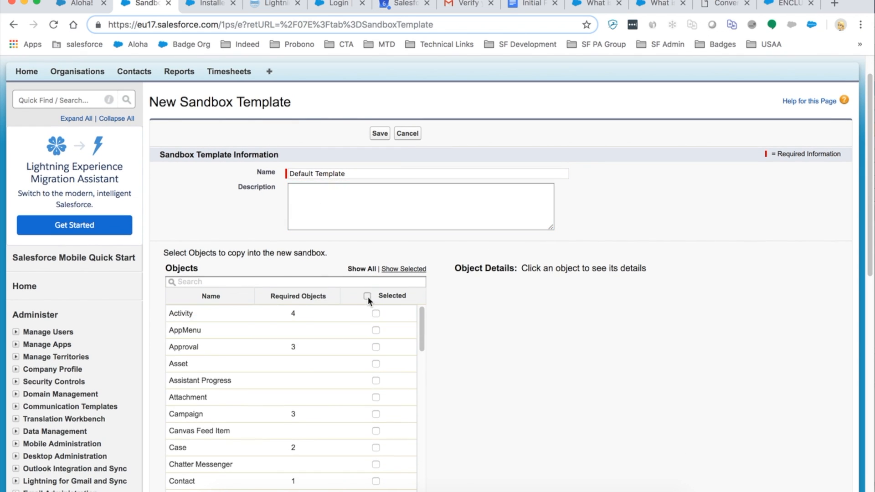
# - Select all 103 objects and save the template, removing the stray space from its name
pyautogui.click(368, 296)
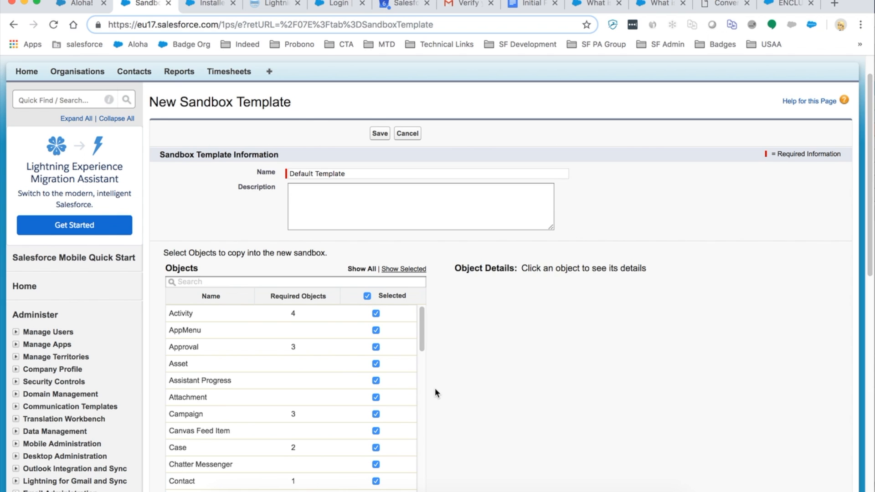
pyautogui.scroll(-3)
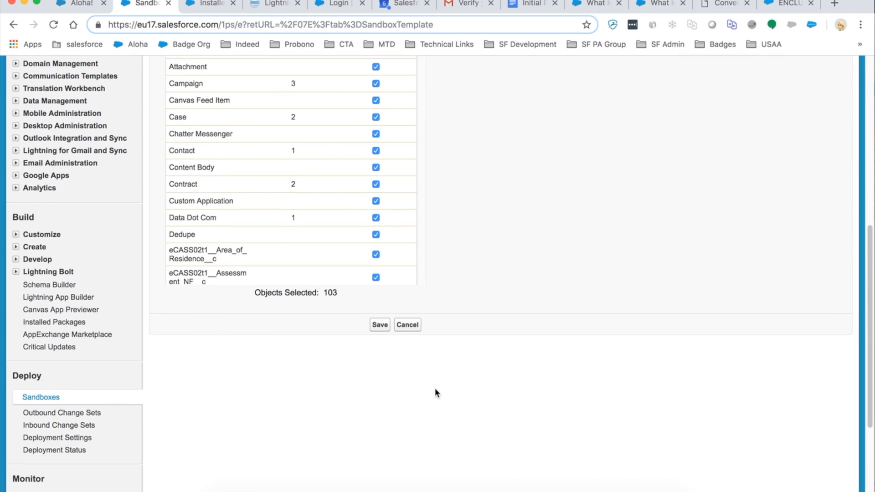
pyautogui.scroll(-3)
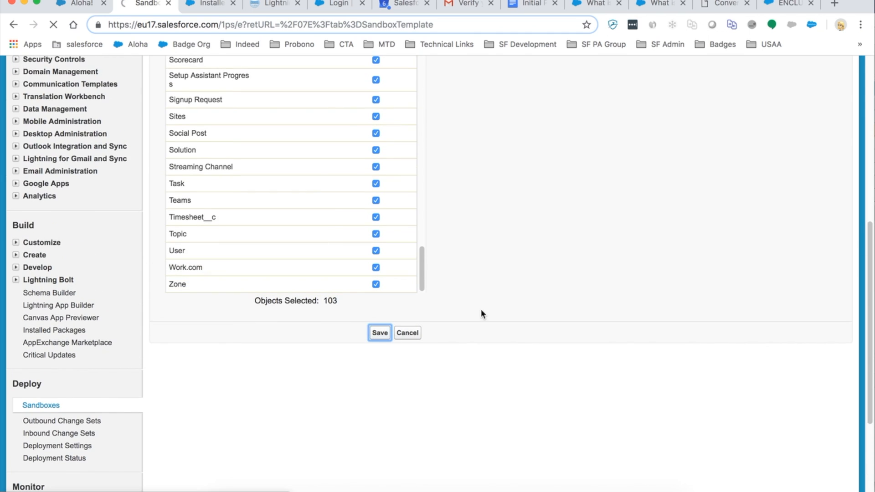
pyautogui.click(380, 333)
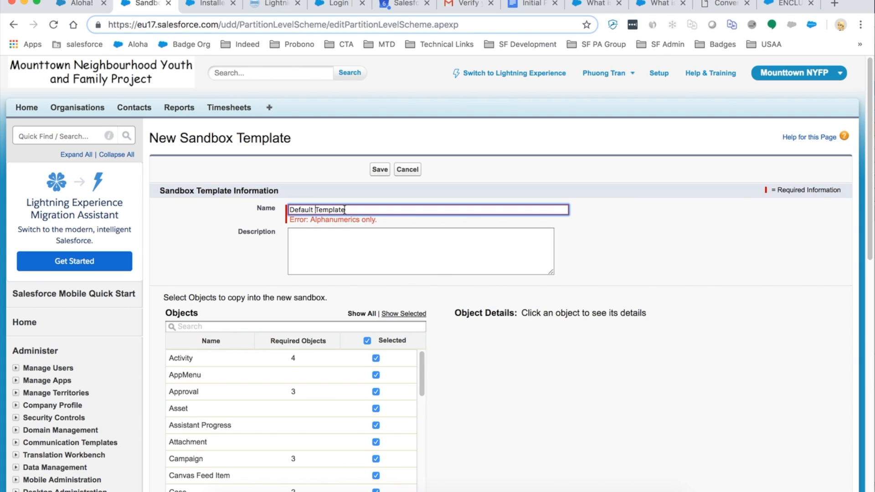
pyautogui.press('Backspace')
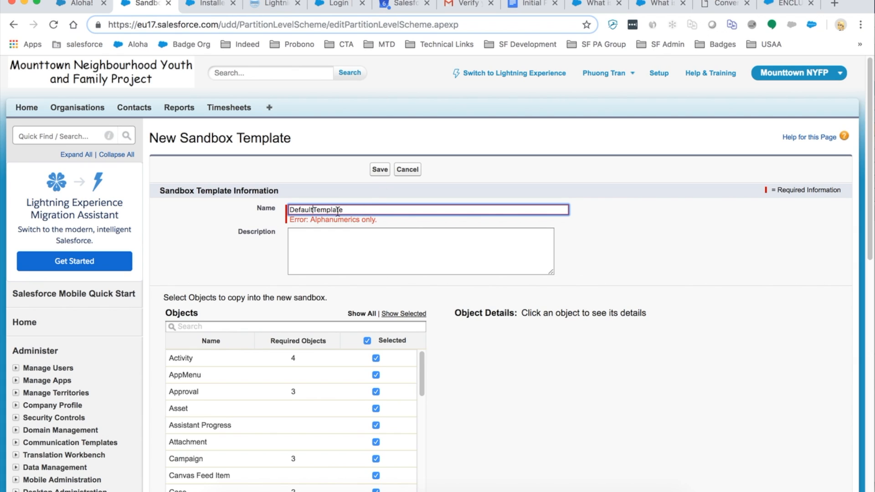
pyautogui.click(380, 169)
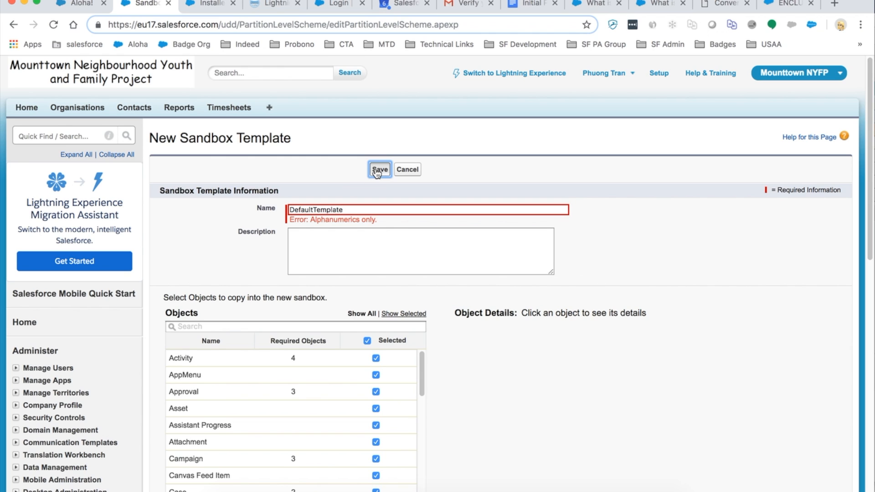
pyautogui.click(379, 169)
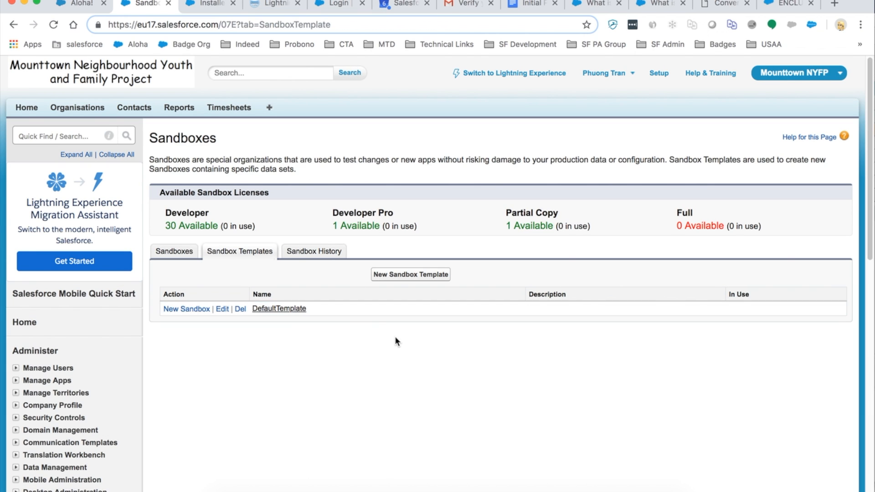
pyautogui.moveTo(234, 282)
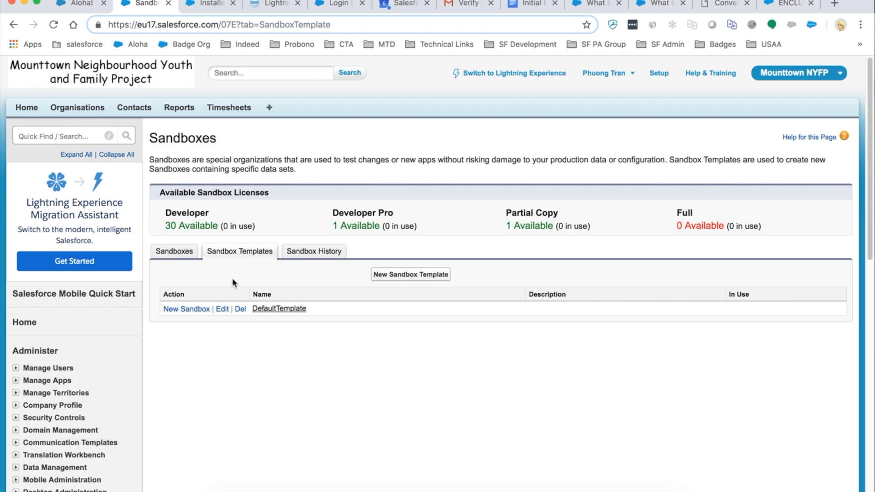
pyautogui.click(175, 251)
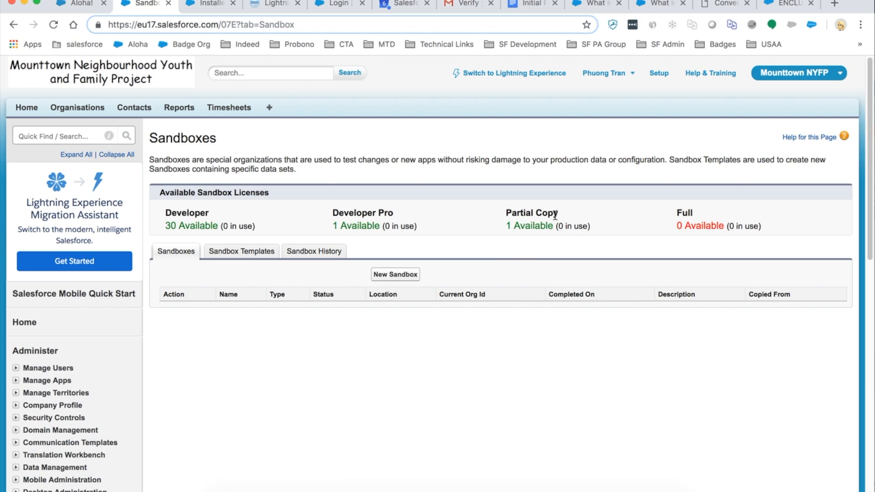
pyautogui.moveTo(538, 237)
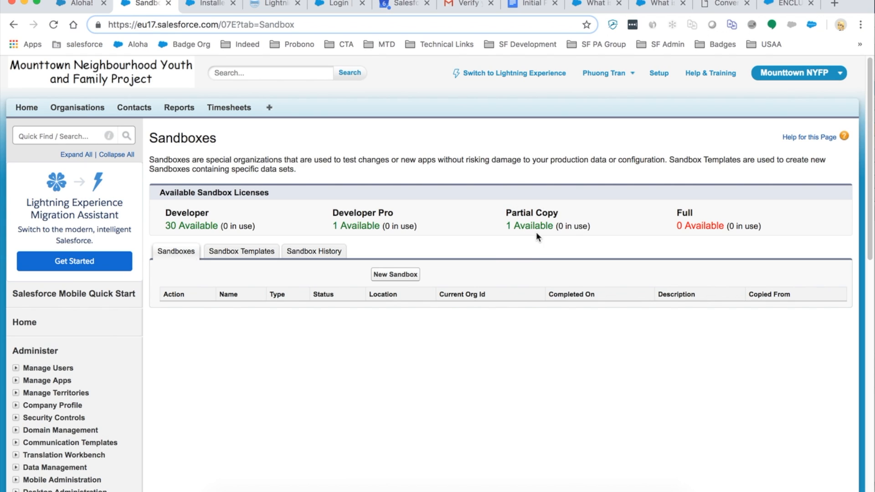
pyautogui.moveTo(694, 227)
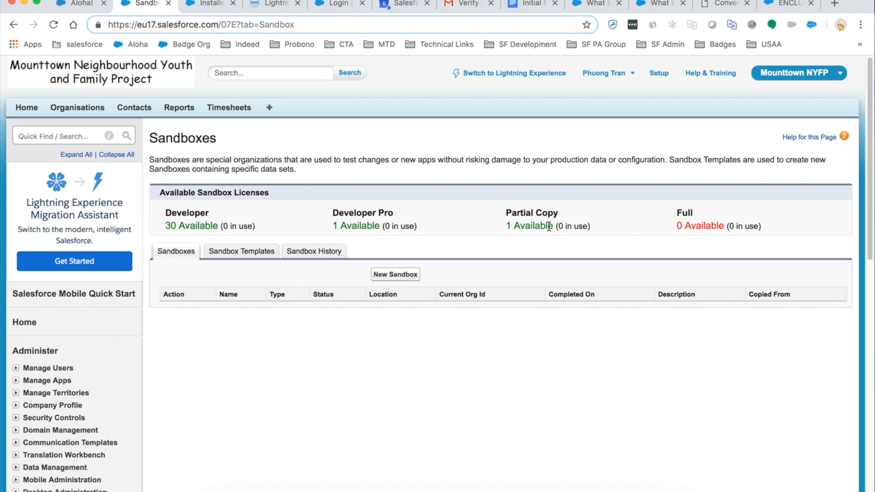
pyautogui.moveTo(502, 229)
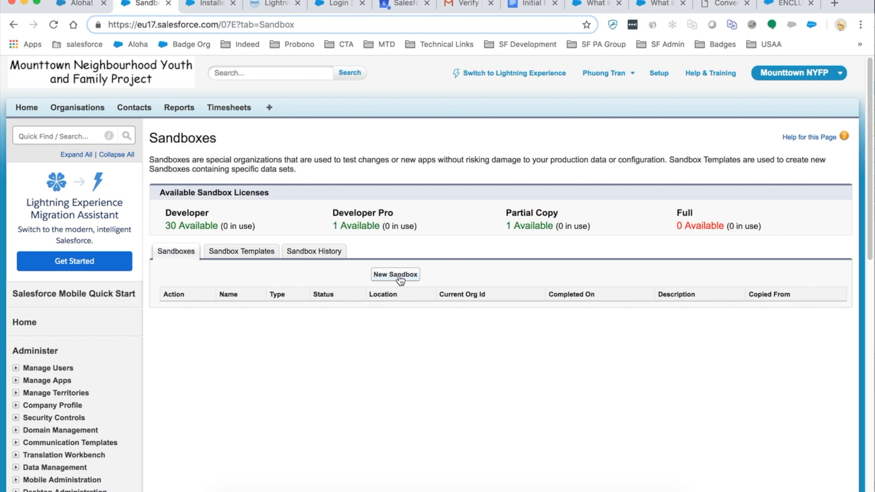
# - Start a new sandbox named 'partial' with description 'partial sandbox for pro bono project'
pyautogui.click(395, 274)
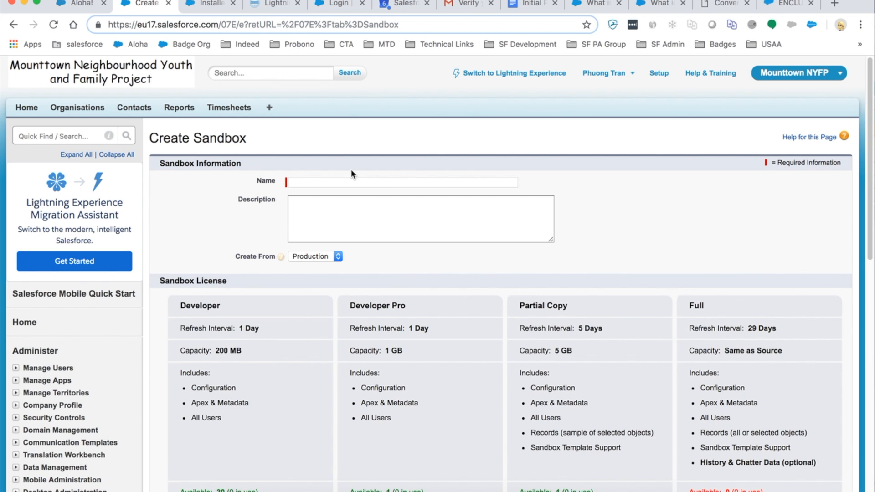
pyautogui.click(401, 182)
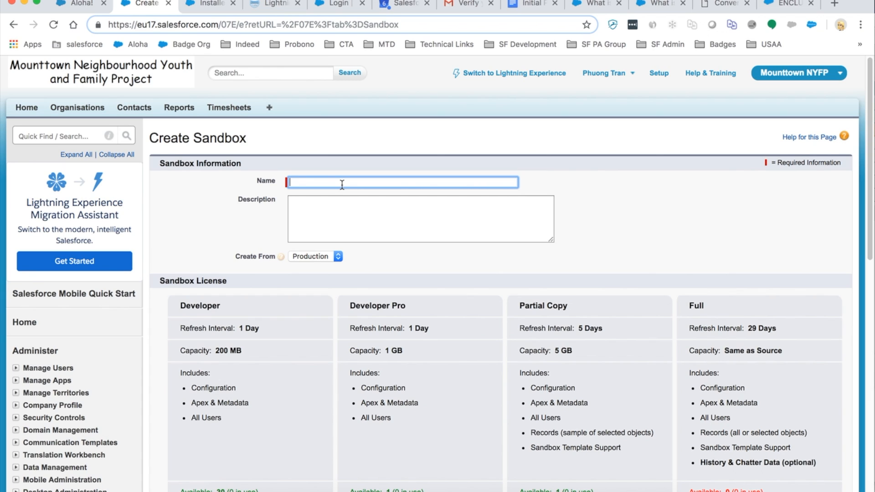
pyautogui.write('partial')
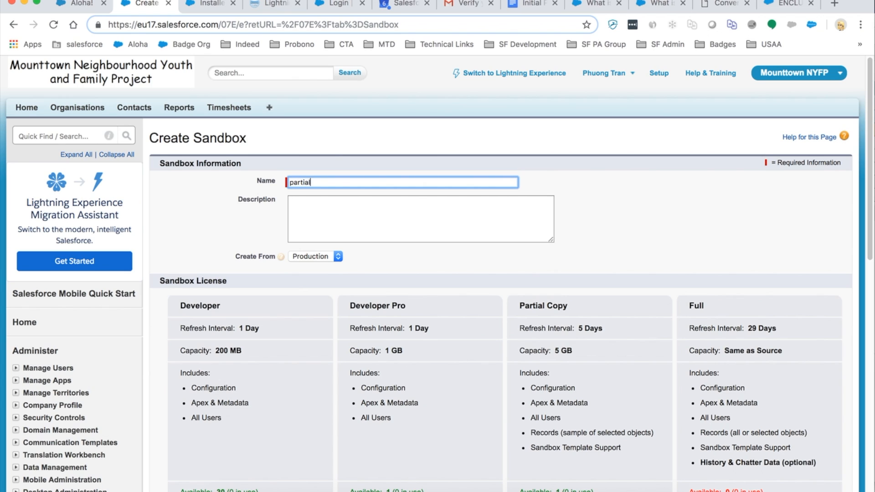
pyautogui.click(420, 219)
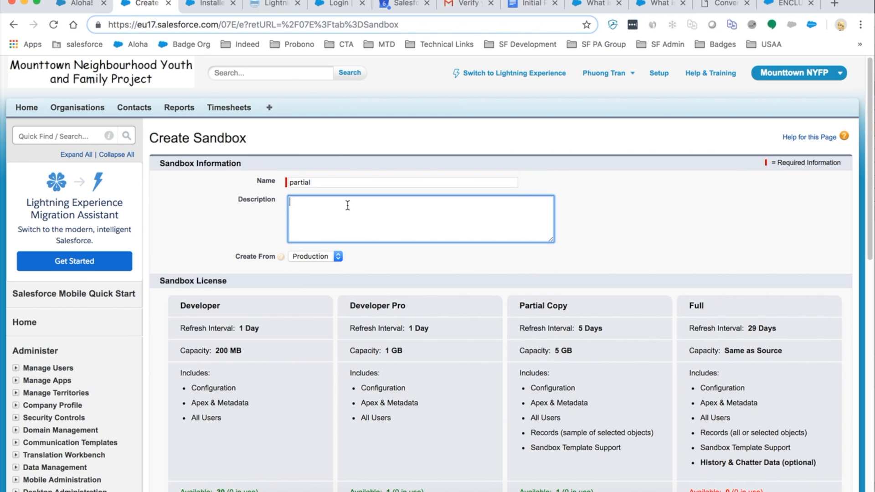
pyautogui.write('partil')
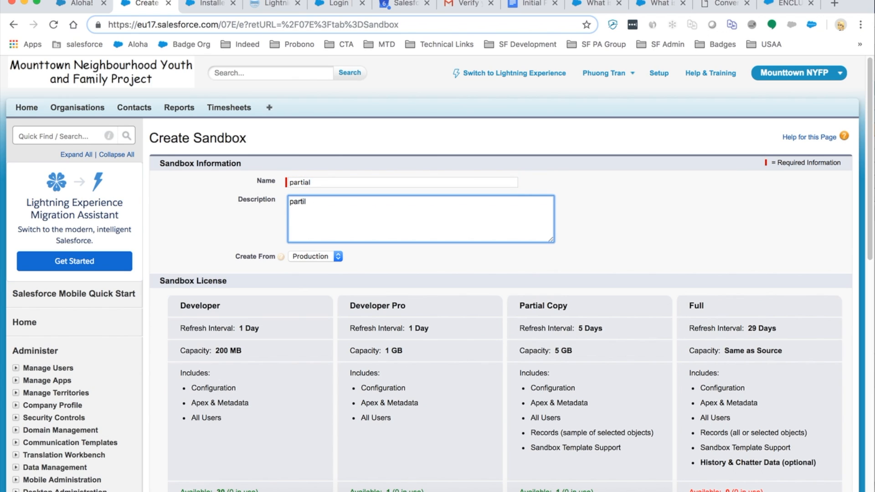
pyautogui.write('partial sandbox')
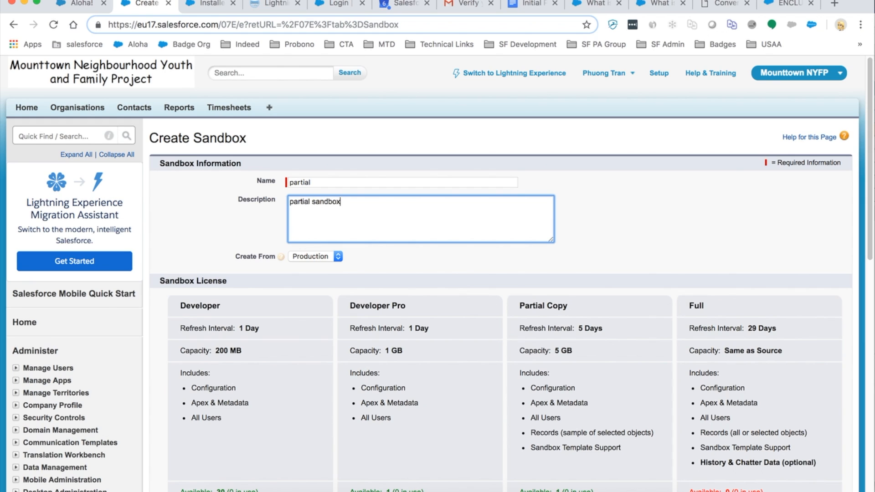
pyautogui.write('for pro bo')
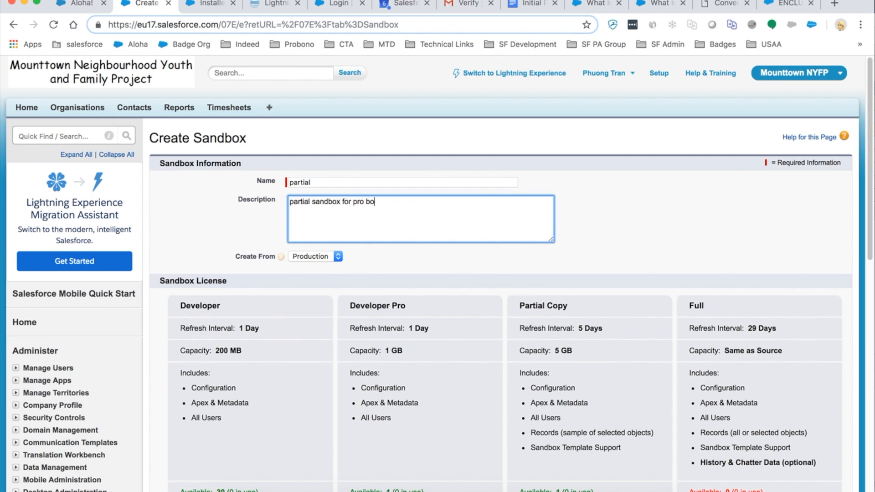
pyautogui.write('no project')
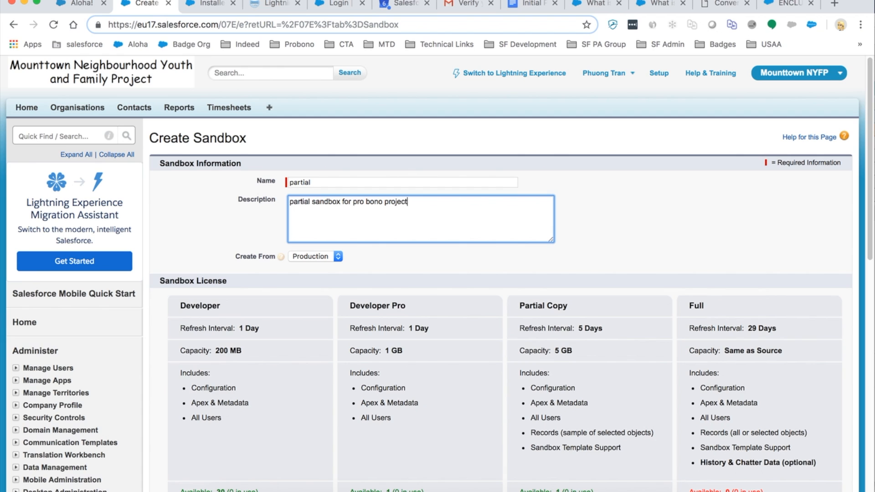
pyautogui.moveTo(401, 289)
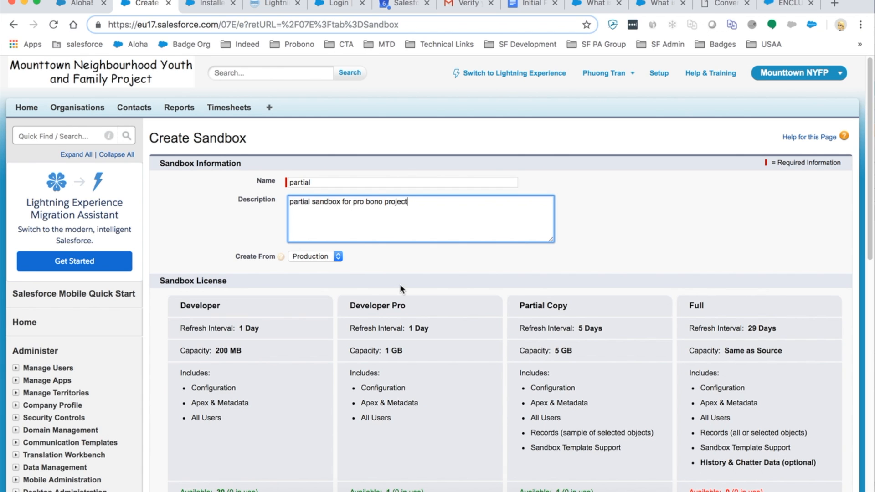
pyautogui.scroll(-3)
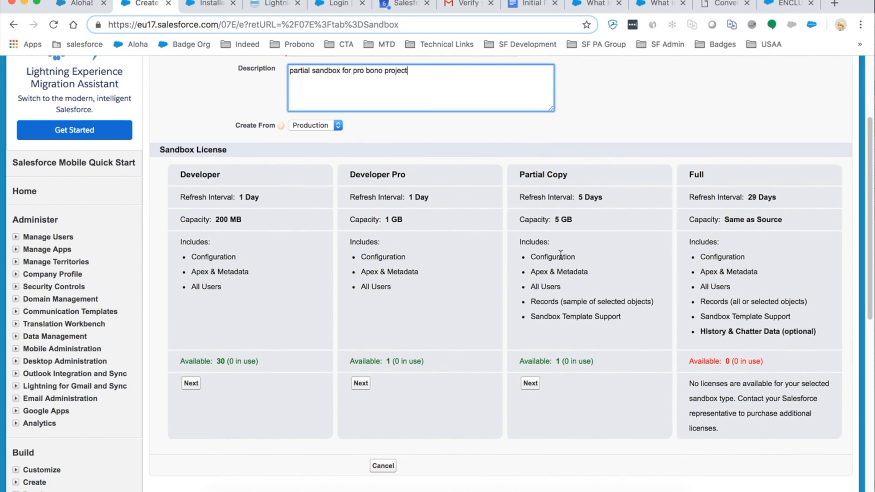
pyautogui.moveTo(545, 203)
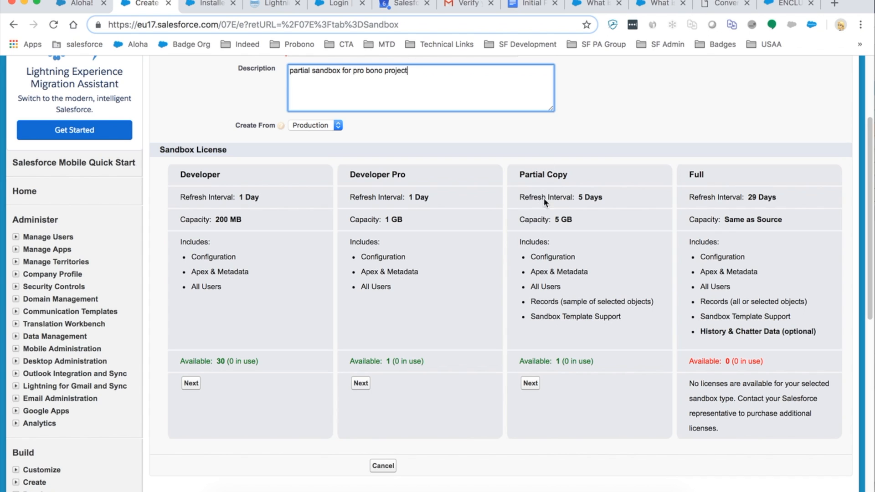
pyautogui.moveTo(597, 197)
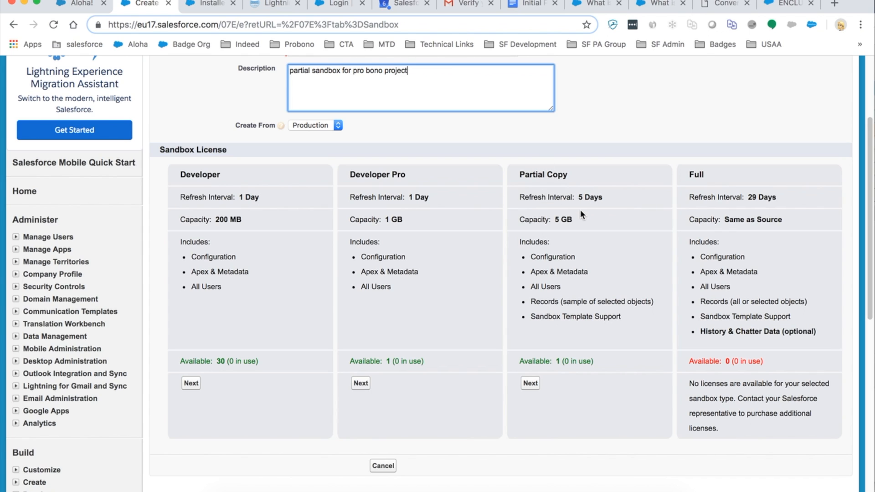
pyautogui.moveTo(572, 223)
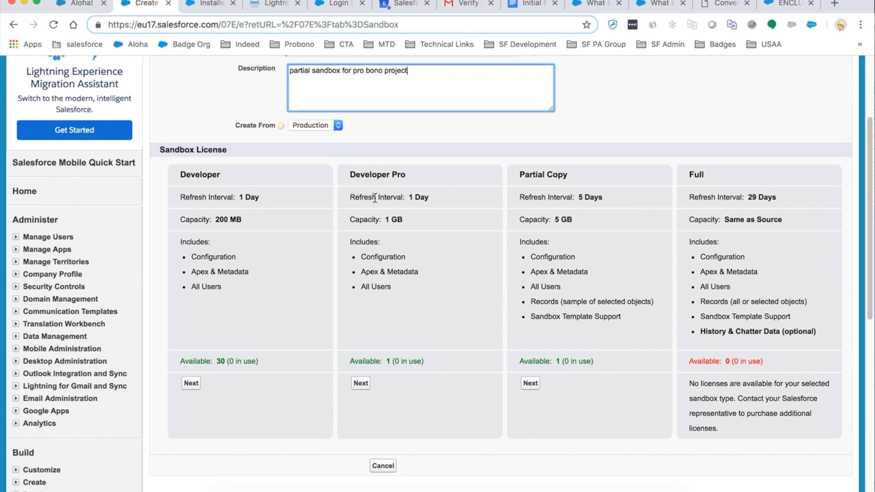
pyautogui.moveTo(562, 396)
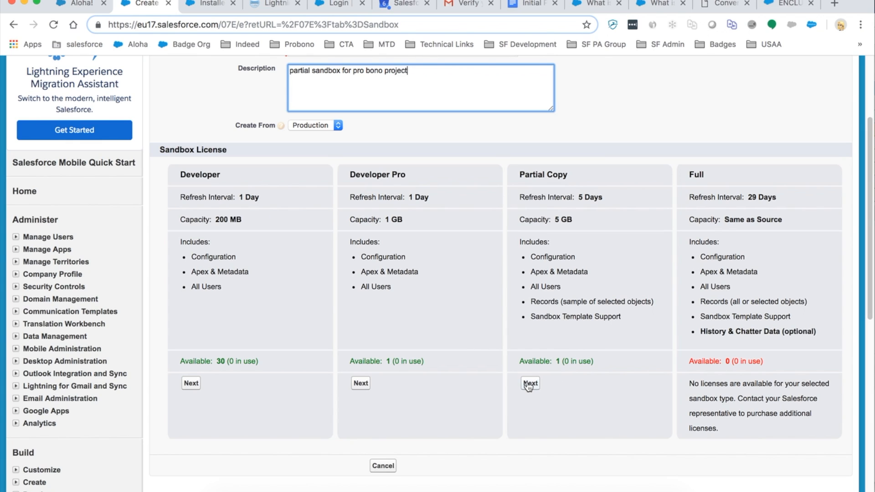
# - Choose the Partial Copy licence and DefaultTemplate, previewing its 103 objects
pyautogui.click(530, 385)
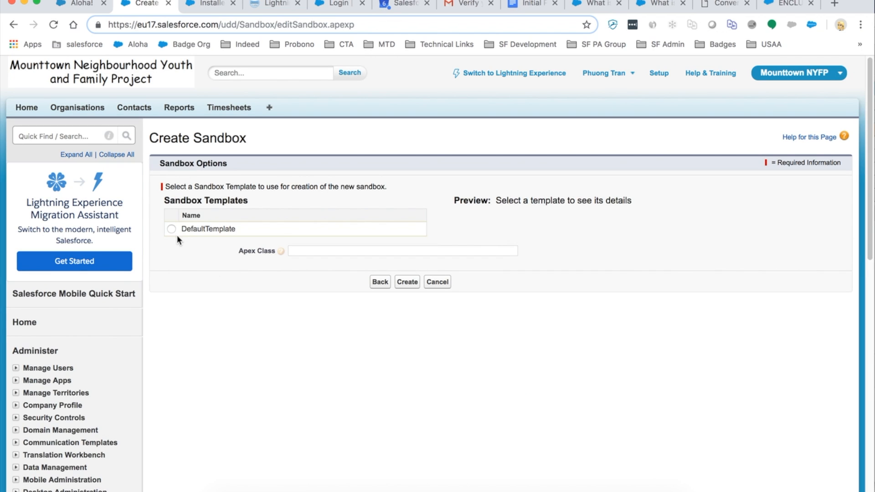
pyautogui.click(172, 229)
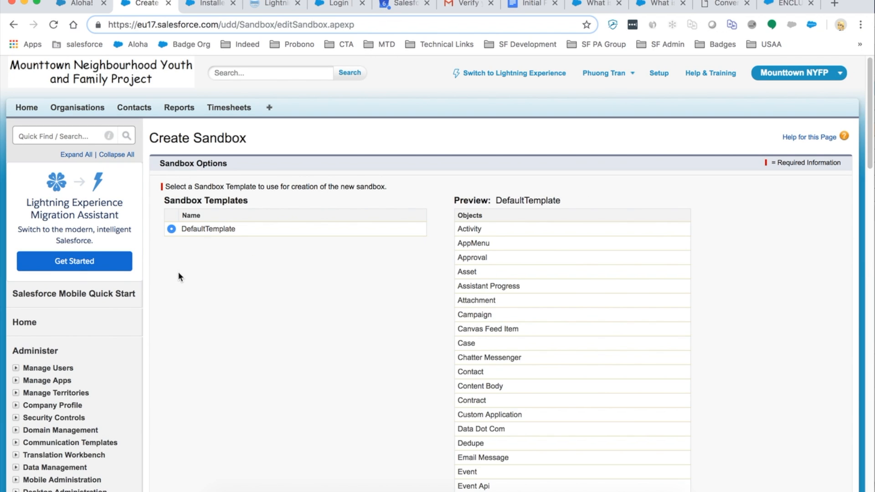
pyautogui.scroll(-3)
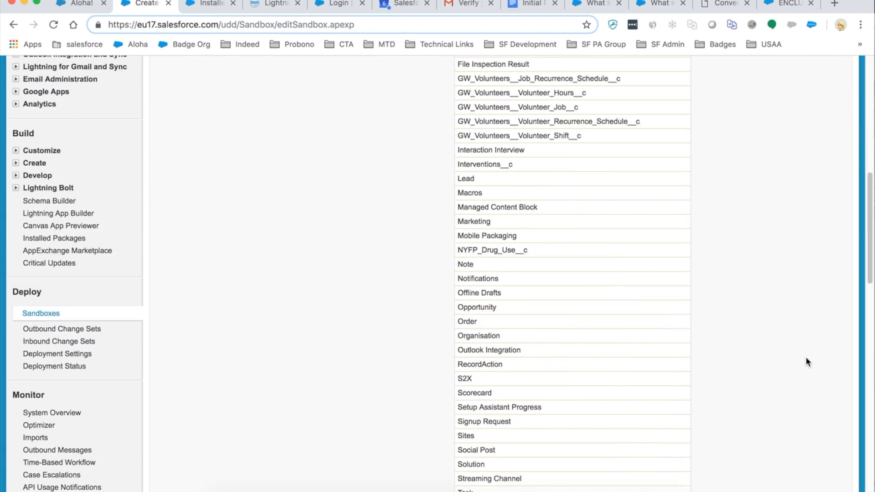
pyautogui.scroll(-3)
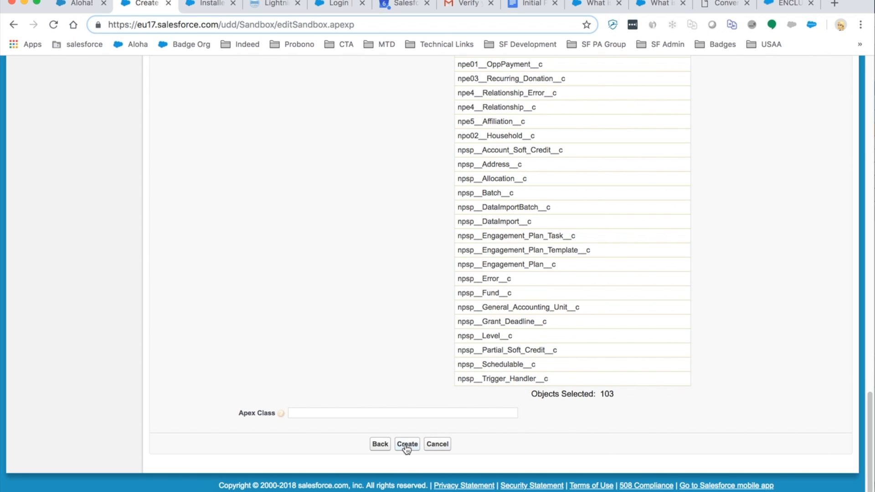
# - Create the 'partial' Partial Copy sandbox
pyautogui.click(406, 443)
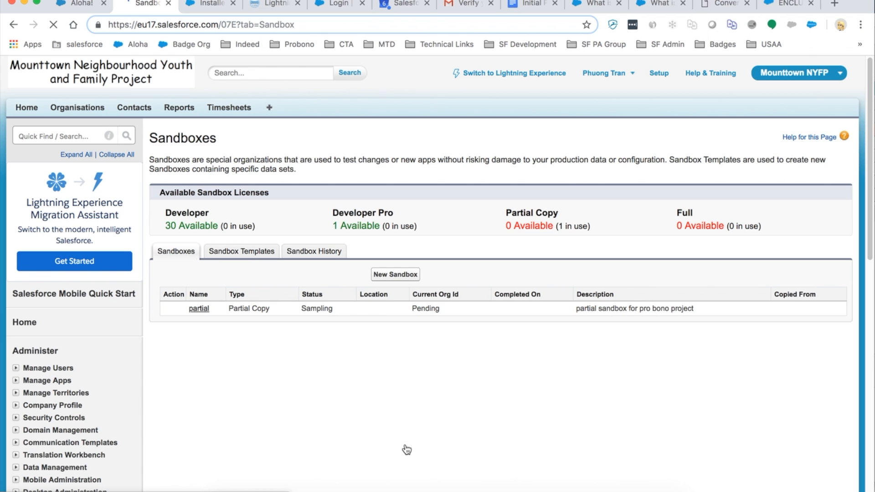
pyautogui.moveTo(349, 404)
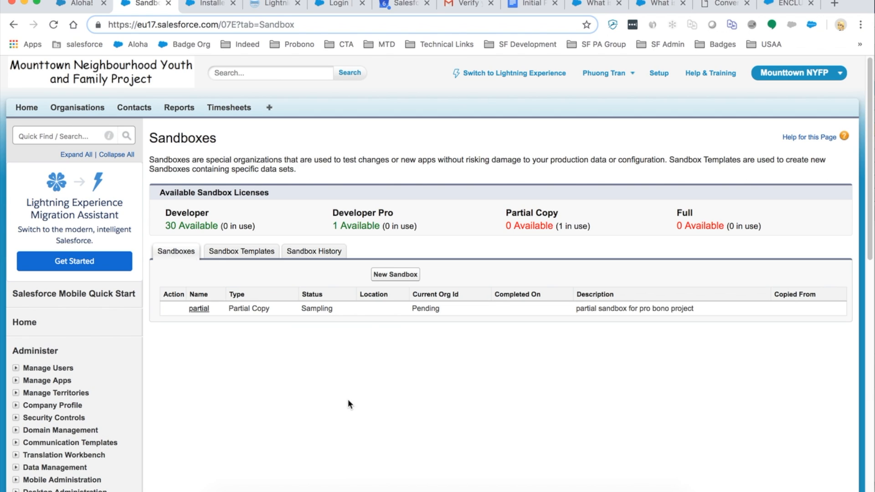
pyautogui.moveTo(463, 339)
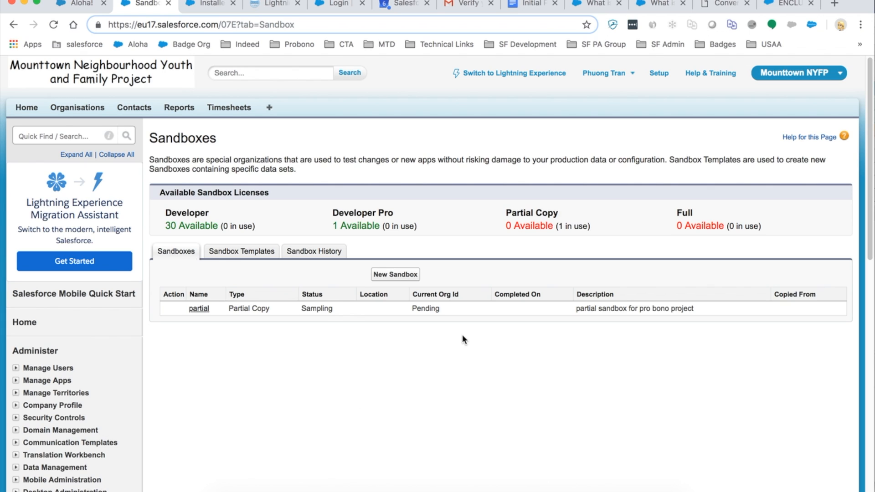
pyautogui.moveTo(517, 282)
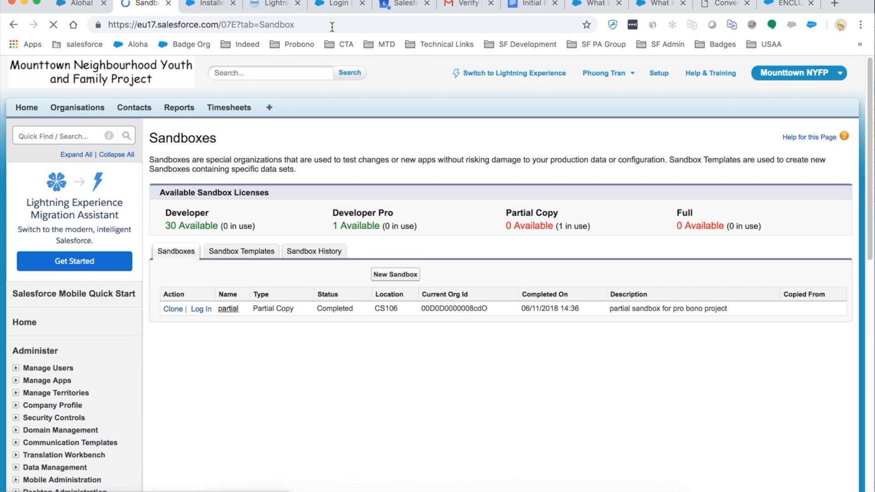
pyautogui.click(52, 25)
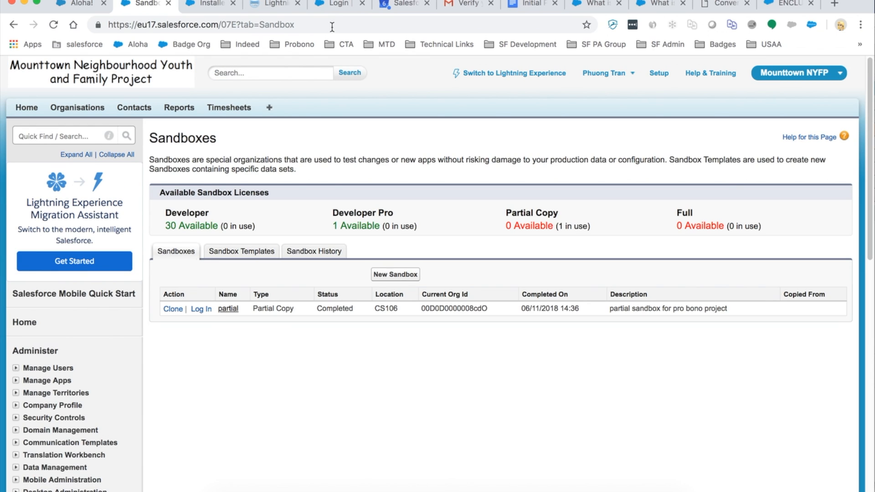
pyautogui.moveTo(307, 115)
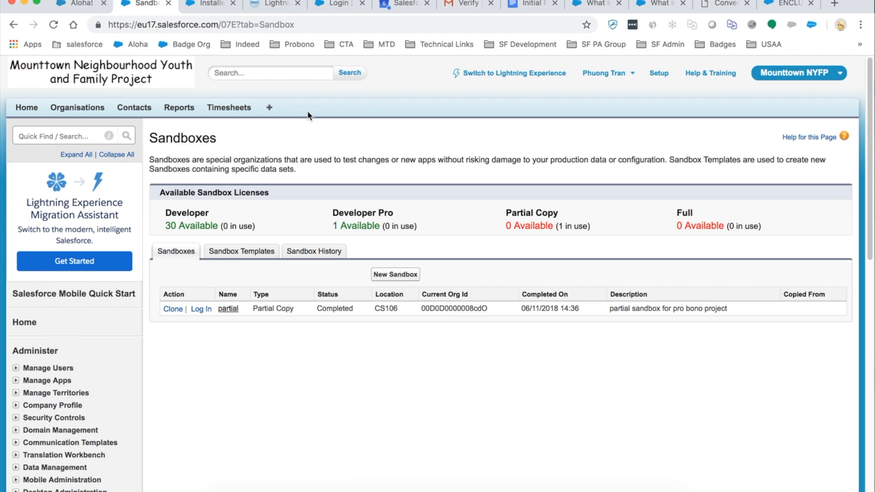
pyautogui.moveTo(192, 333)
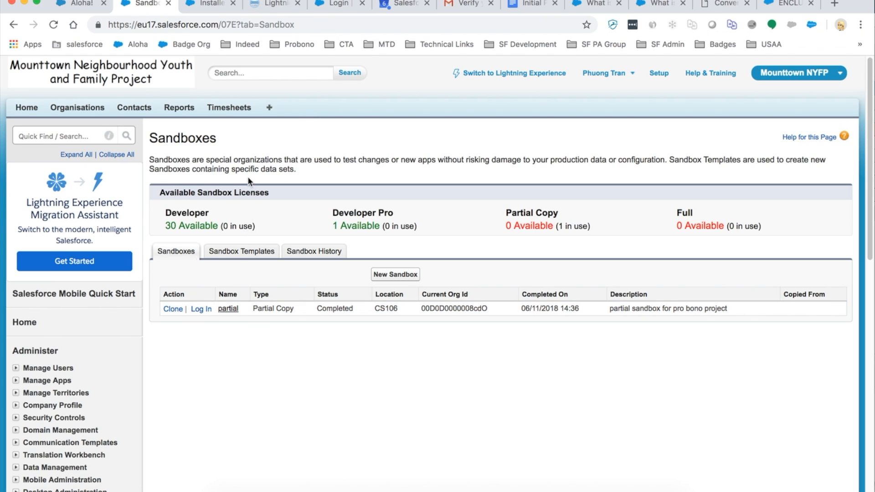
pyautogui.moveTo(234, 351)
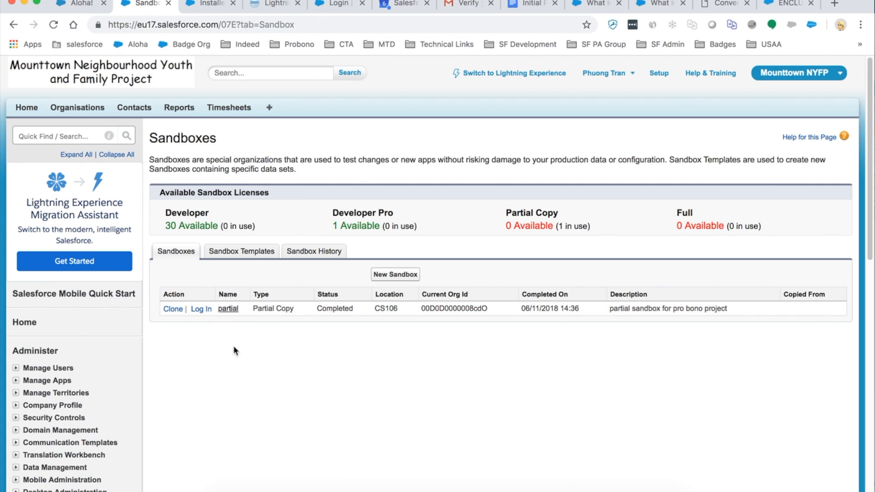
pyautogui.moveTo(178, 323)
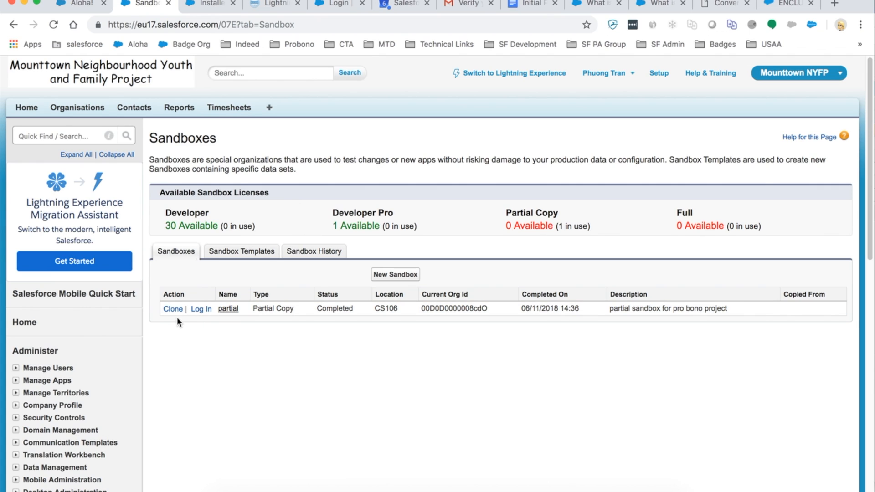
pyautogui.moveTo(201, 325)
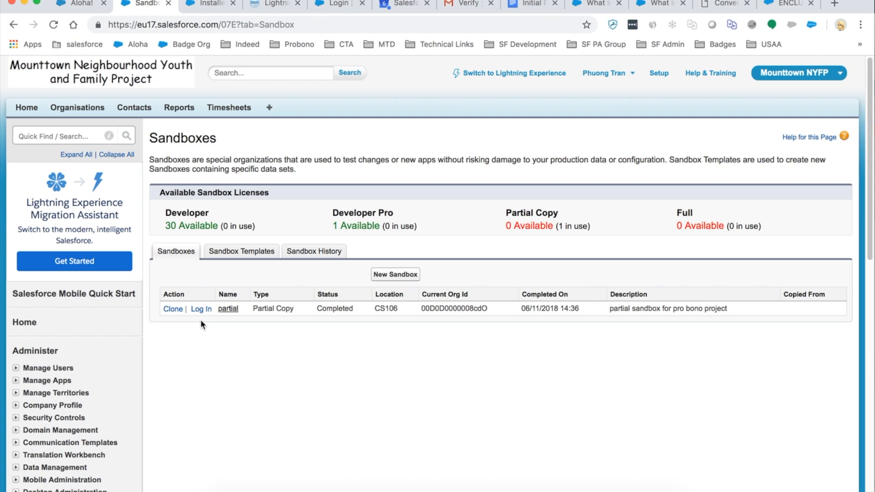
pyautogui.moveTo(481, 247)
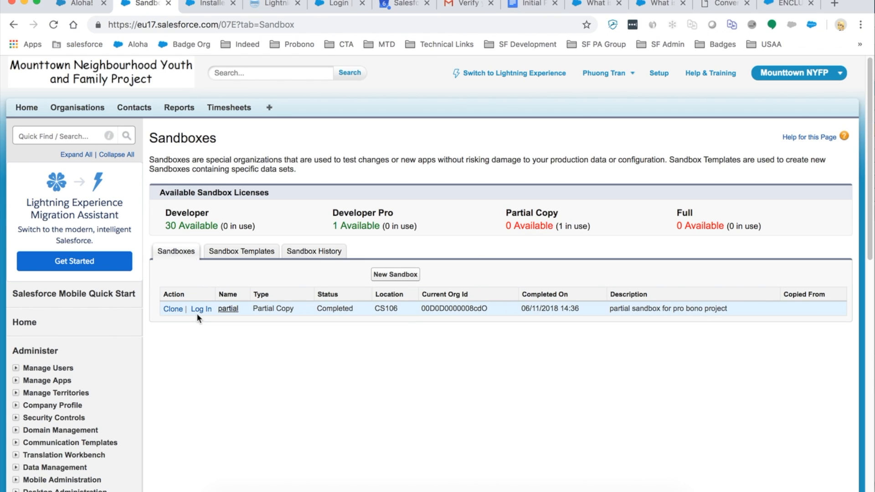
pyautogui.moveTo(201, 313)
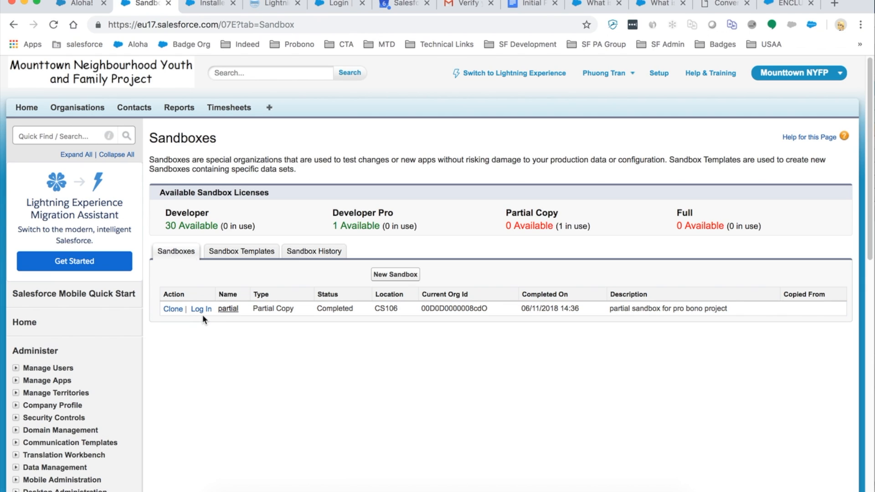
pyautogui.moveTo(209, 323)
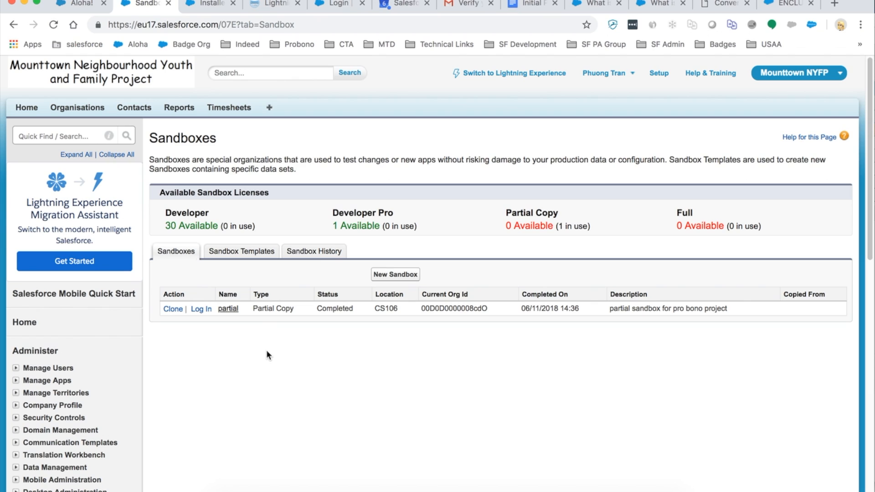
pyautogui.moveTo(343, 357)
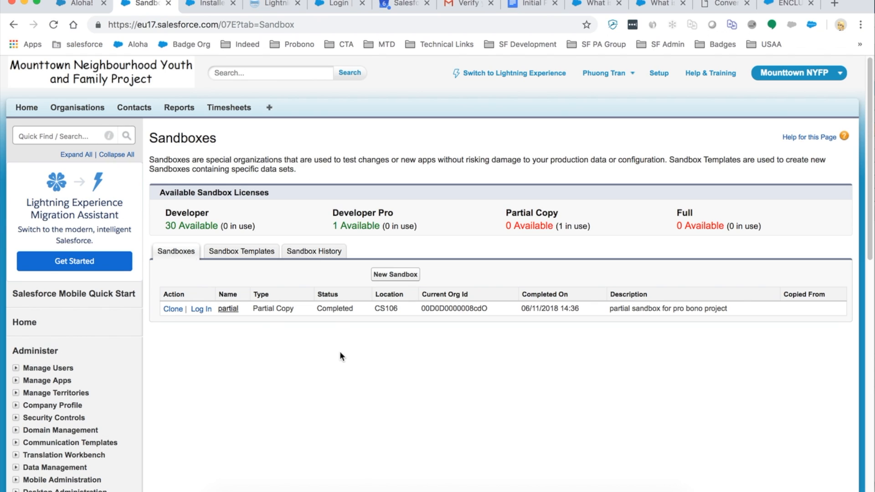
pyautogui.moveTo(519, 237)
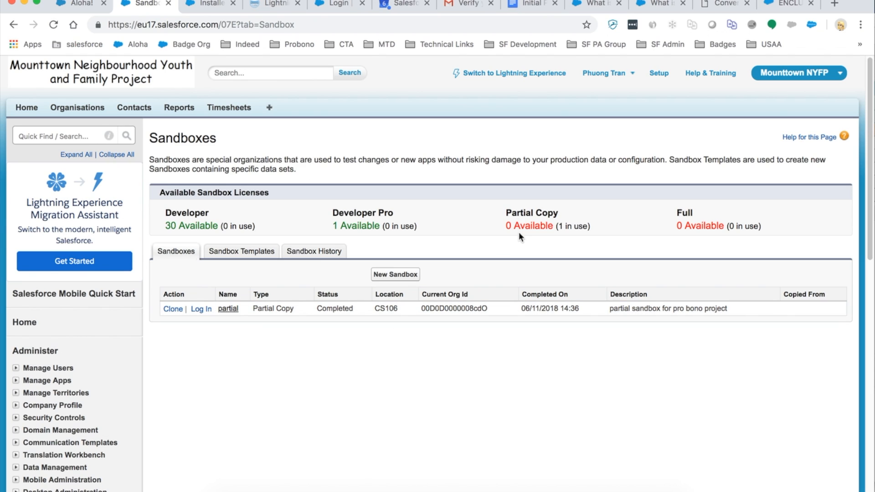
pyautogui.moveTo(223, 320)
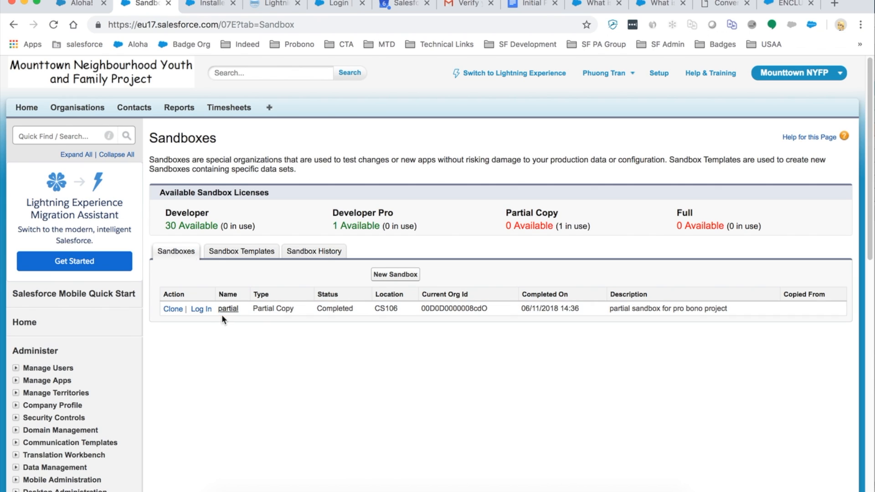
pyautogui.moveTo(242, 321)
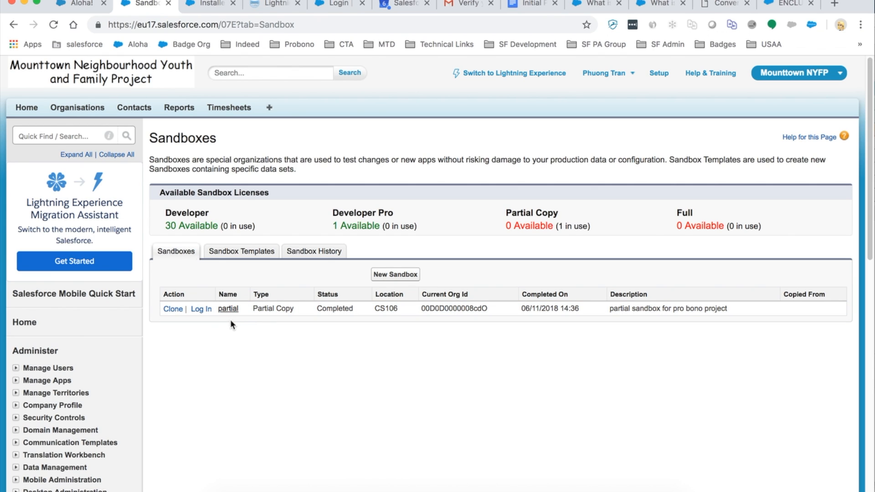
pyautogui.moveTo(316, 321)
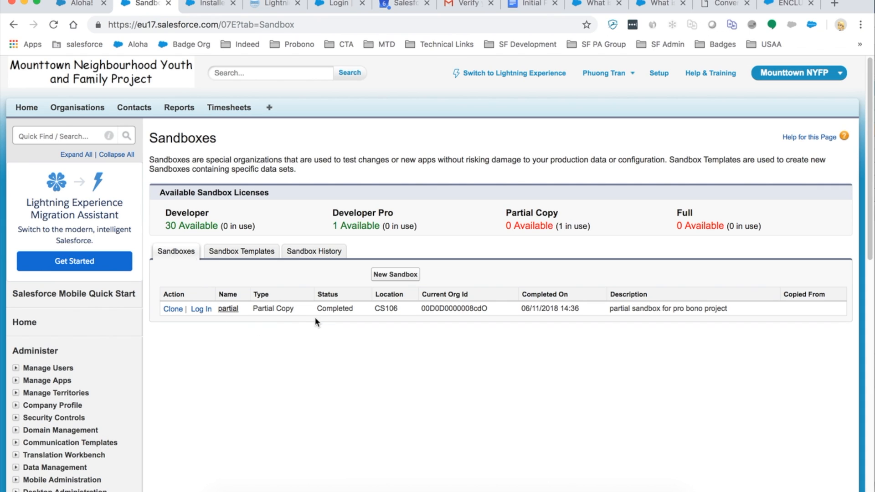
pyautogui.moveTo(467, 268)
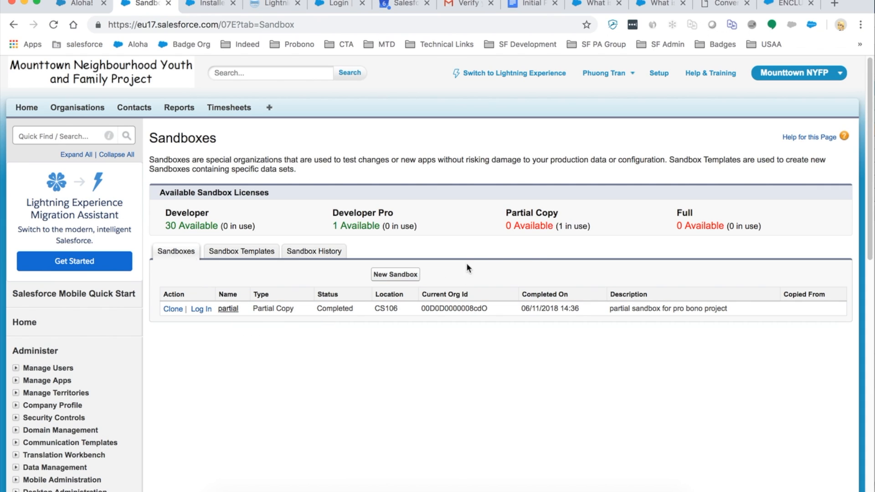
pyautogui.moveTo(238, 333)
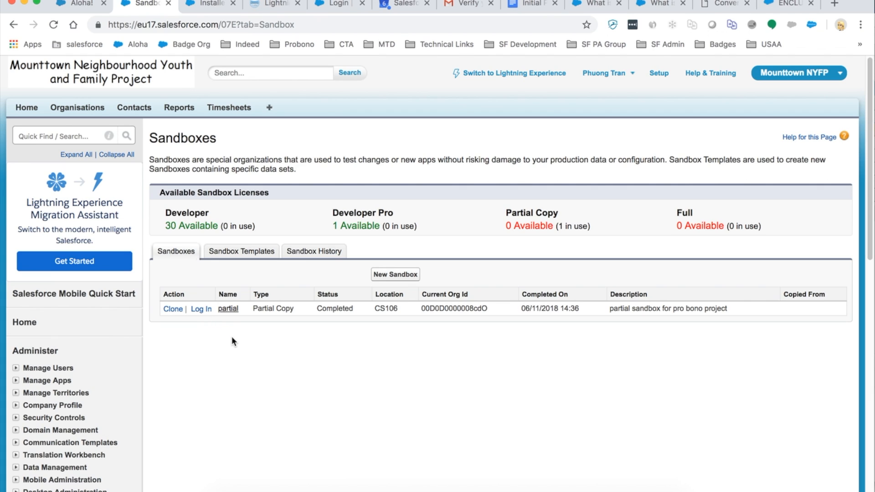
pyautogui.moveTo(235, 350)
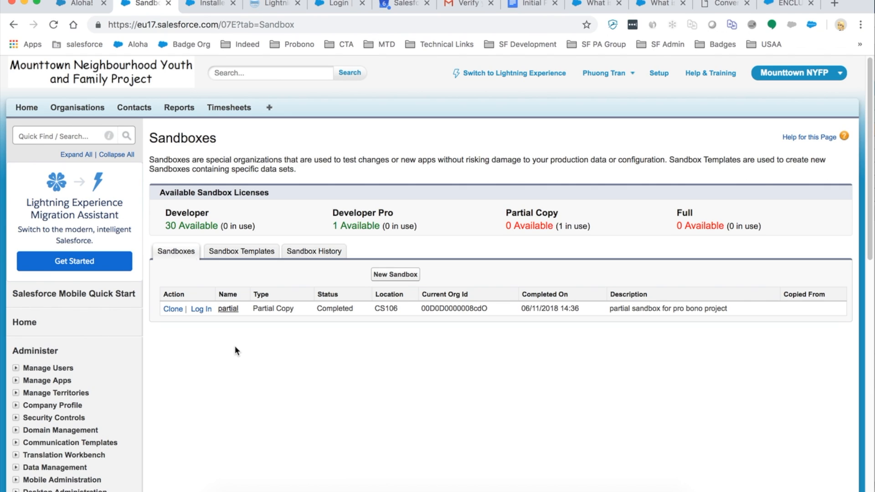
pyautogui.moveTo(245, 347)
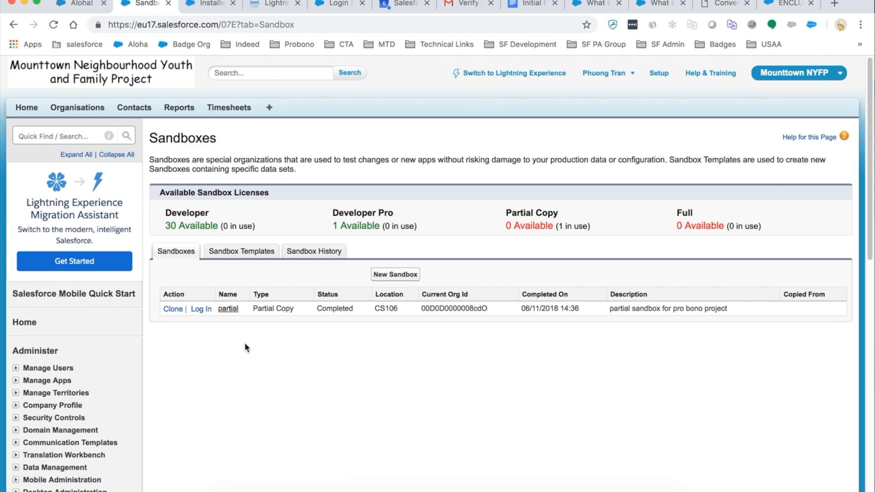
pyautogui.moveTo(242, 343)
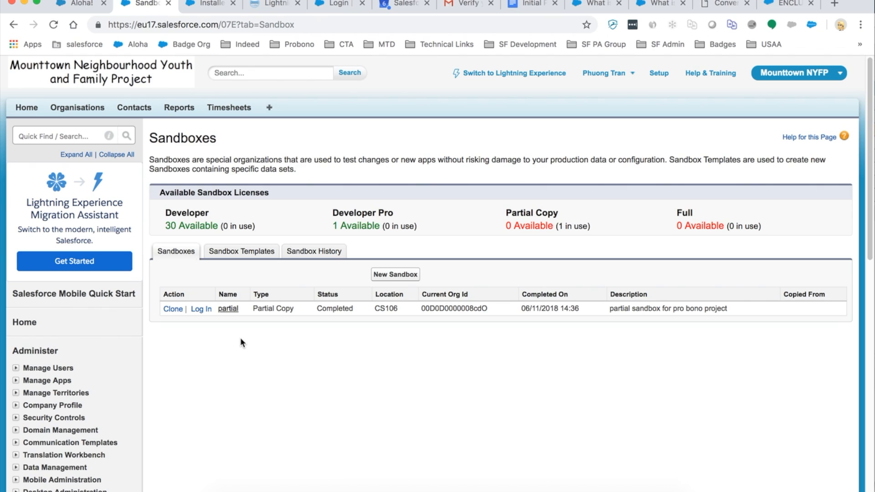
pyautogui.moveTo(251, 350)
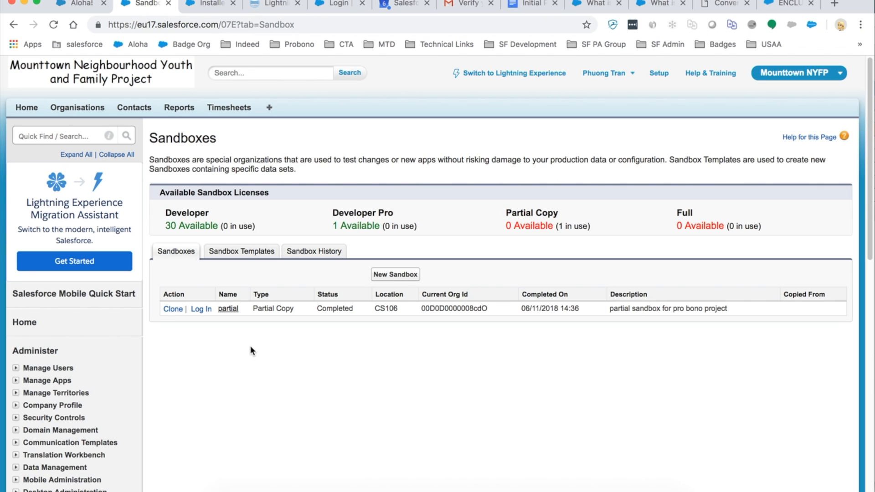
pyautogui.moveTo(363, 365)
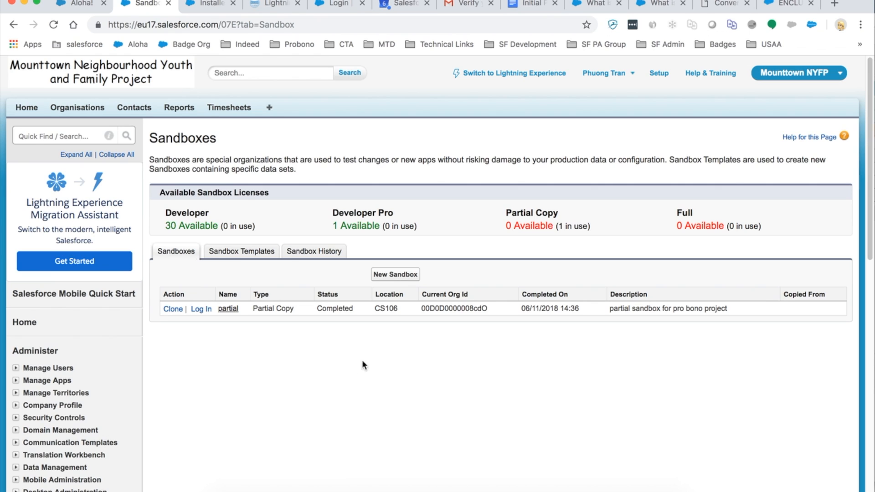
pyautogui.moveTo(525, 333)
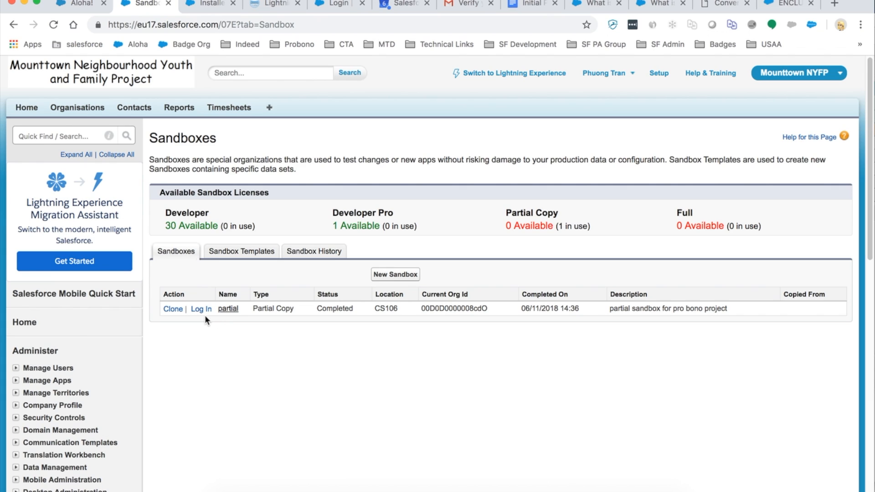
pyautogui.moveTo(209, 317)
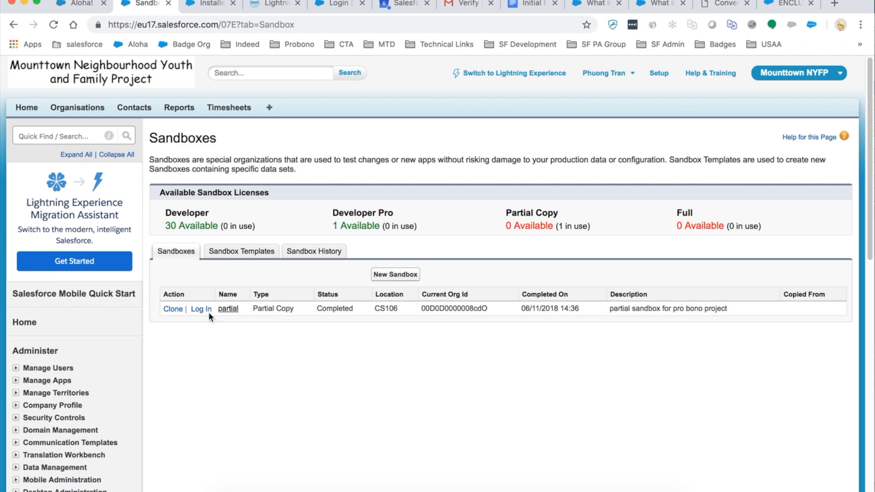
pyautogui.moveTo(196, 320)
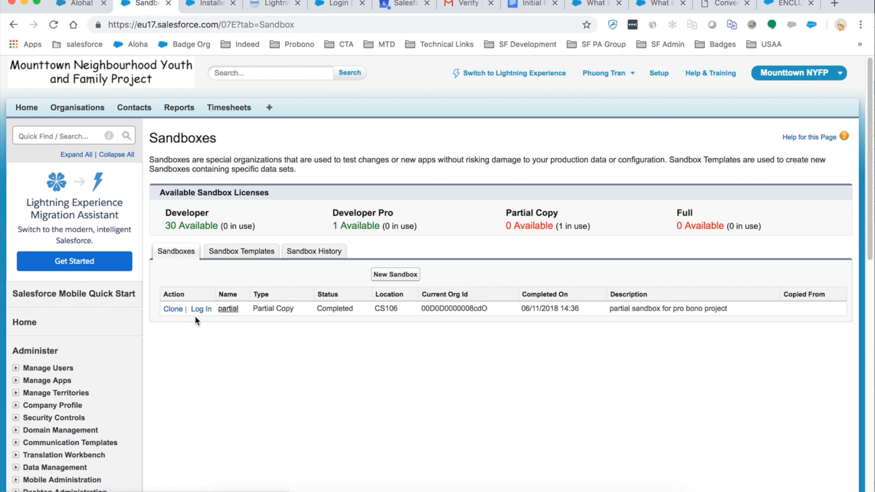
pyautogui.moveTo(201, 308)
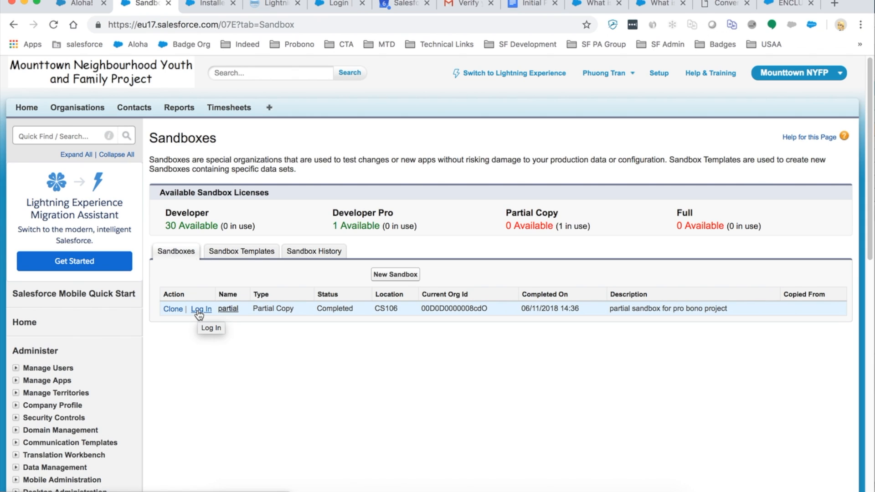
pyautogui.click(201, 308)
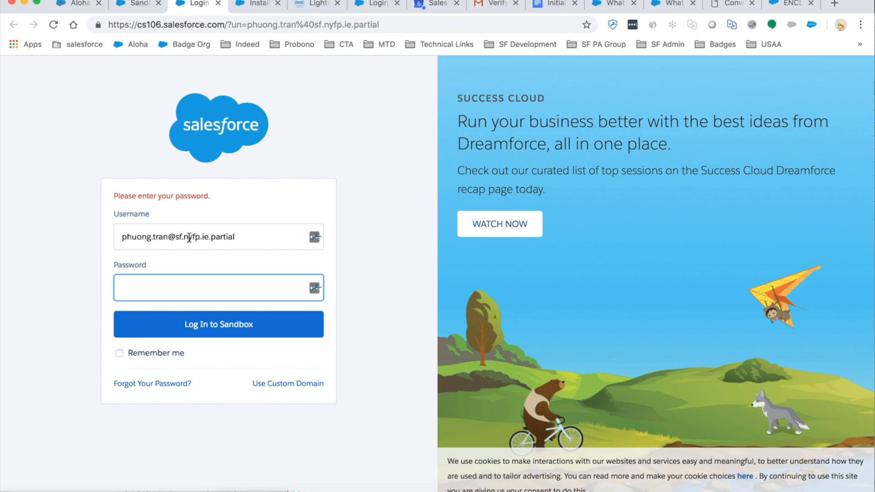
pyautogui.moveTo(266, 199)
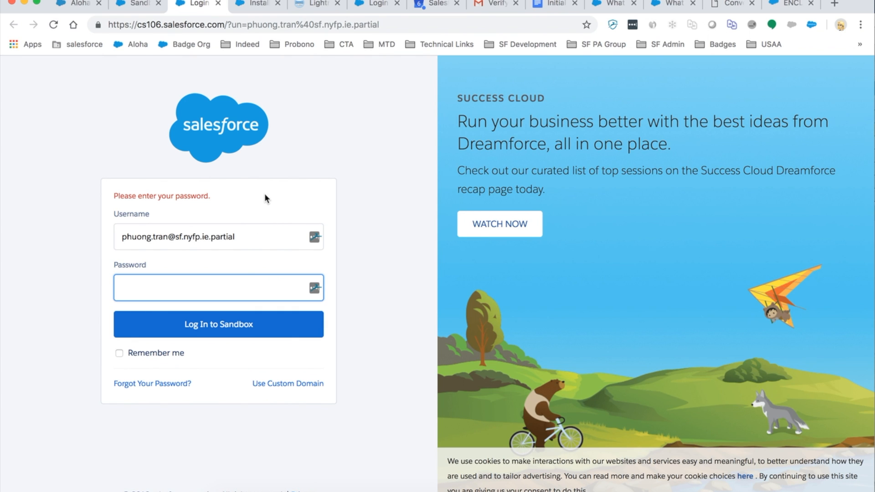
pyautogui.moveTo(320, 114)
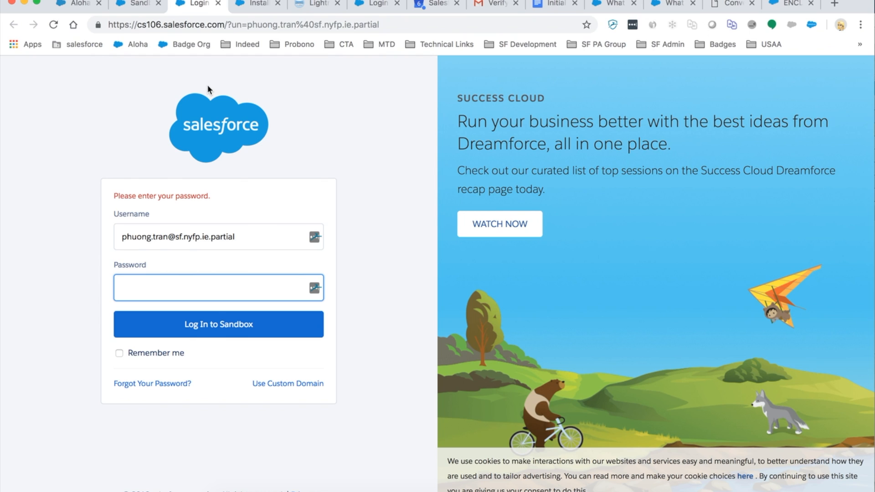
pyautogui.moveTo(241, 89)
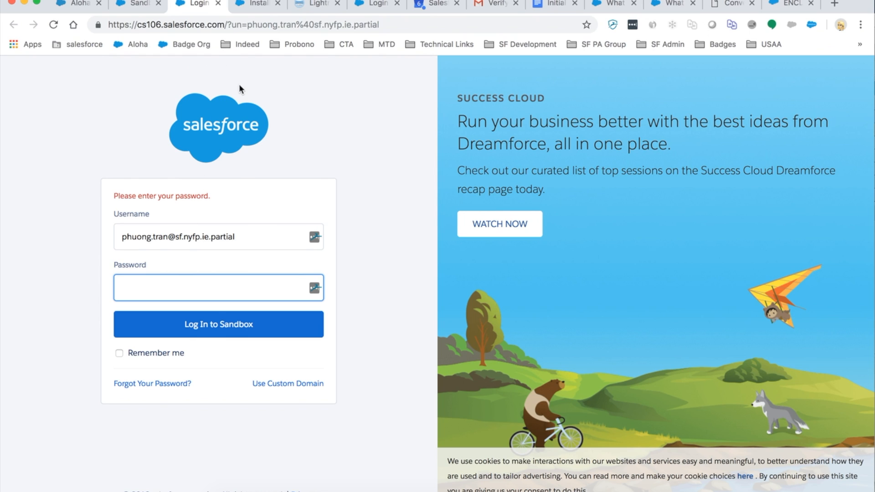
pyautogui.moveTo(215, 95)
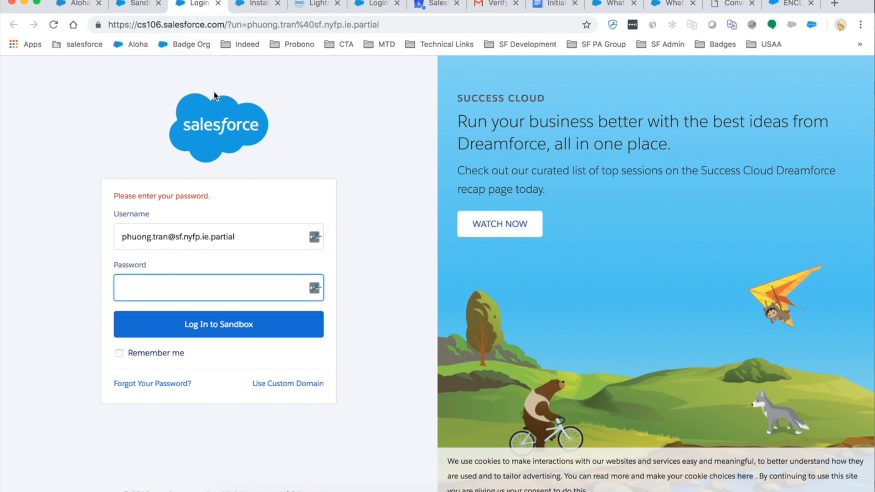
pyautogui.click(218, 287)
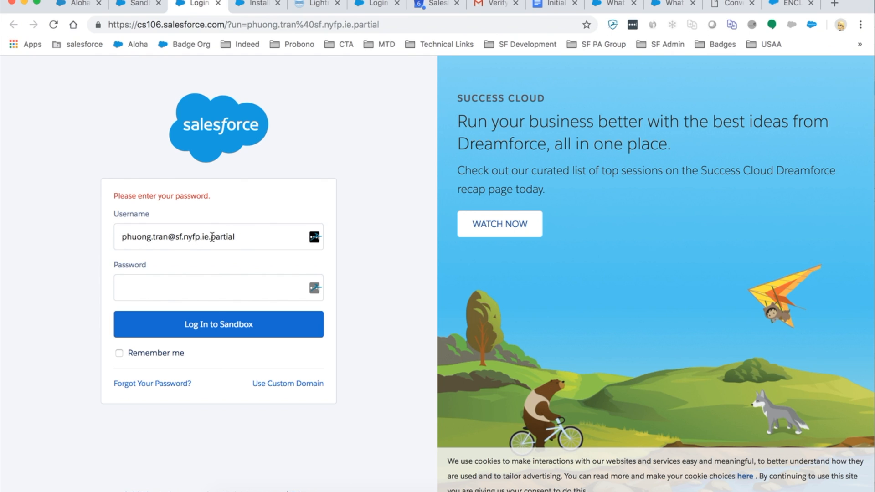
pyautogui.click(217, 236)
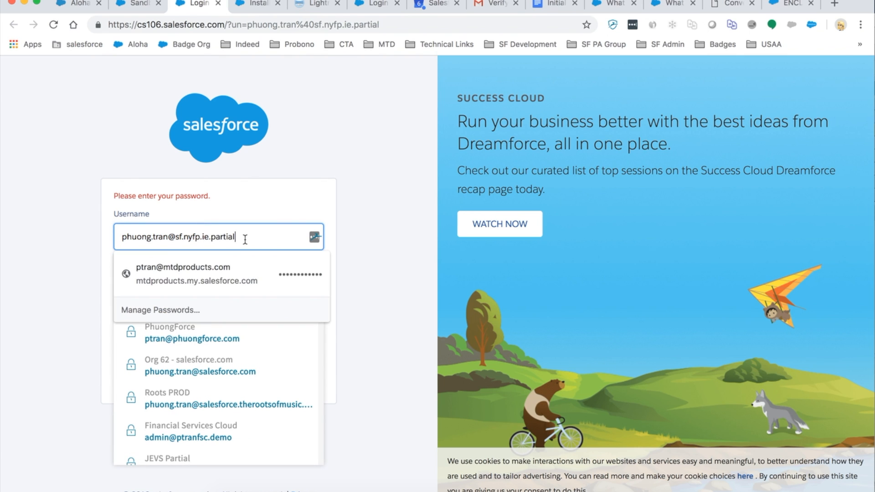
pyautogui.doubleClick(224, 236)
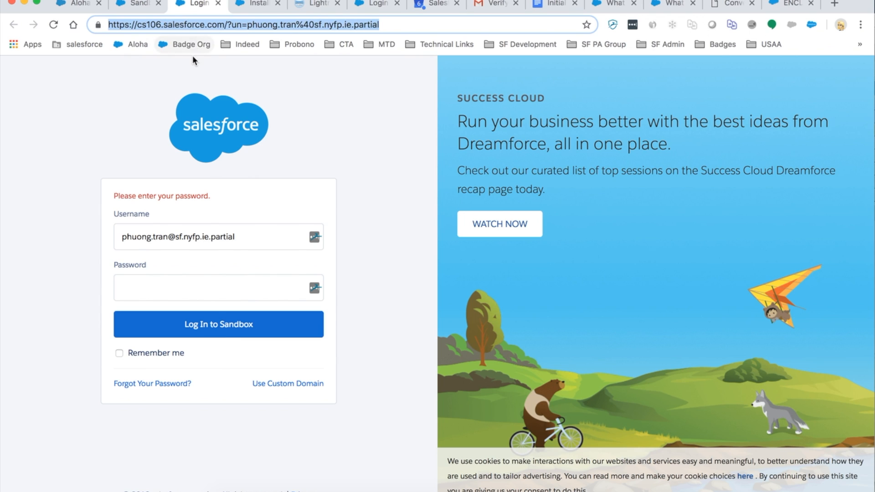
# - Enter the production password on the sandbox login form
pyautogui.click(218, 287)
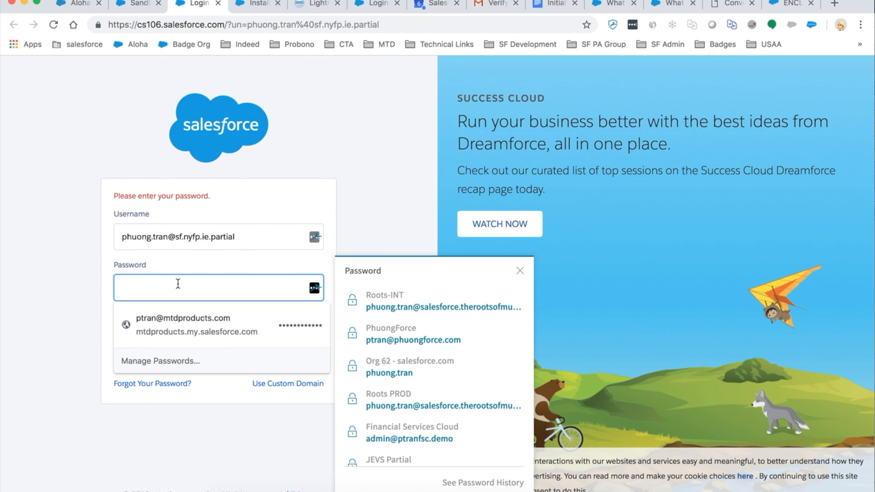
pyautogui.write('1')
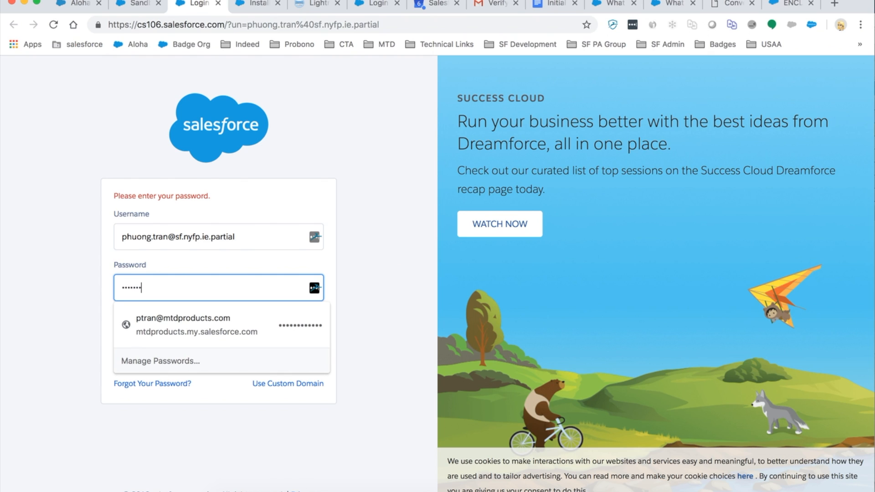
pyautogui.press('backspace')
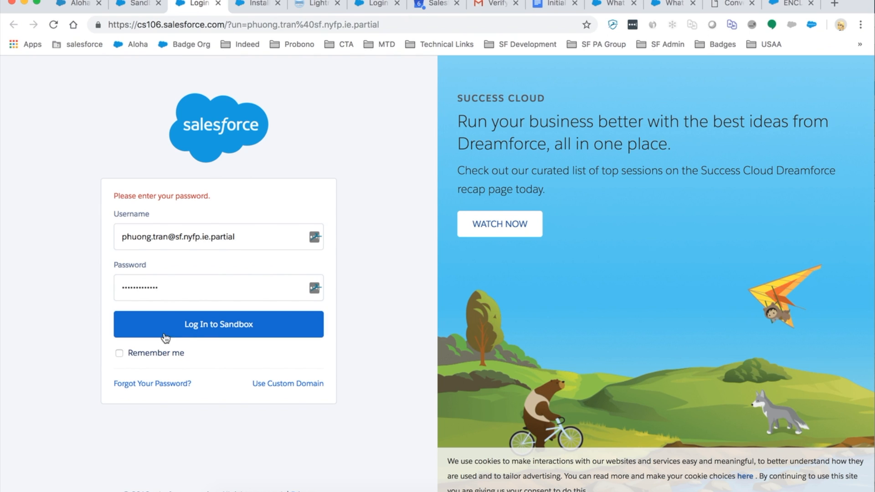
pyautogui.click(218, 324)
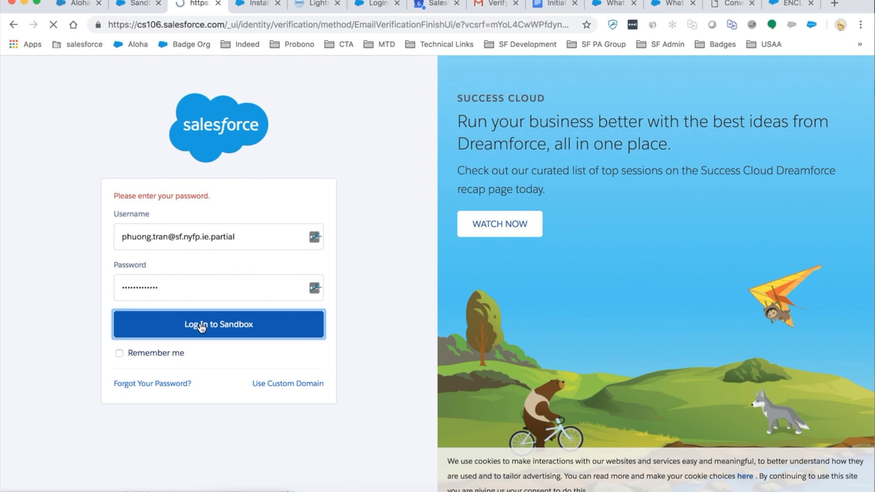
pyautogui.click(218, 324)
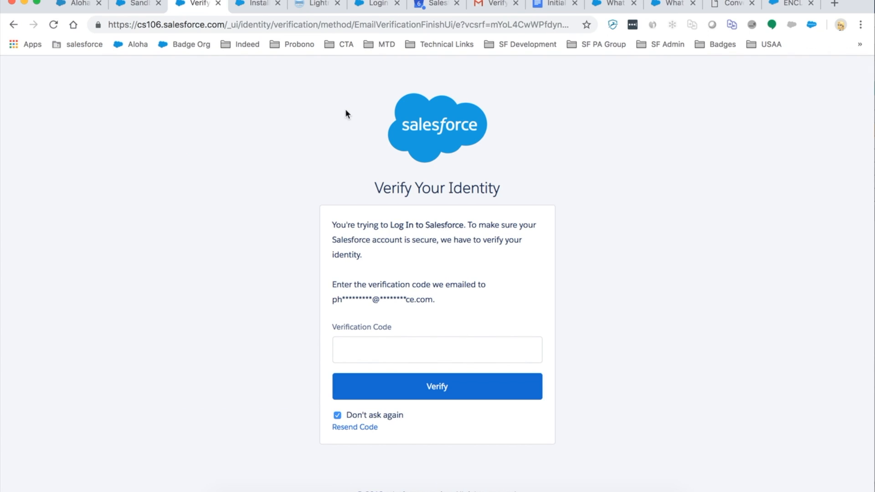
pyautogui.moveTo(482, 66)
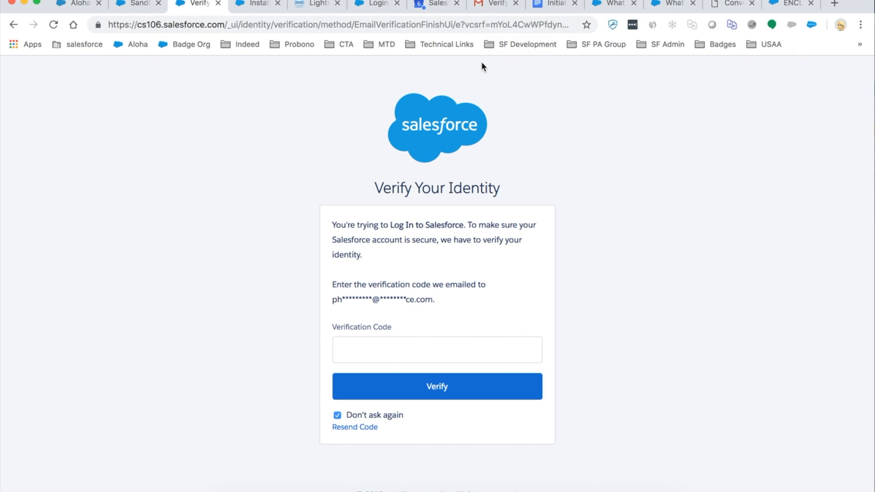
pyautogui.moveTo(519, 61)
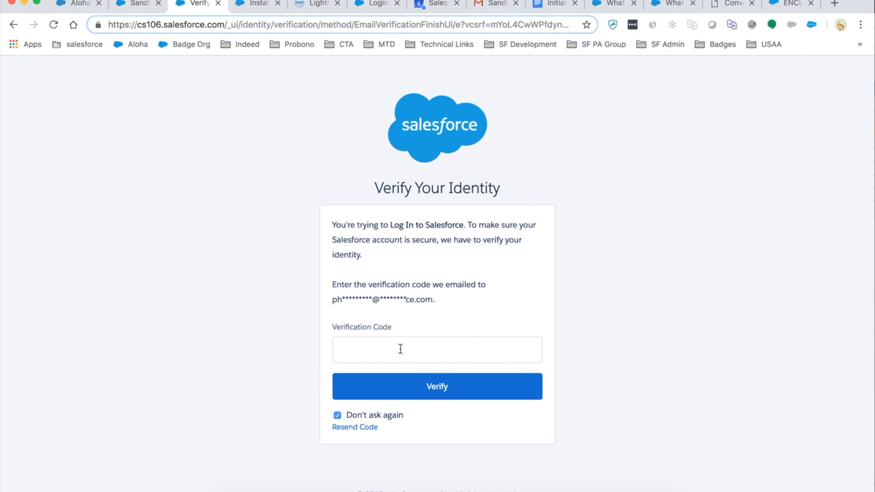
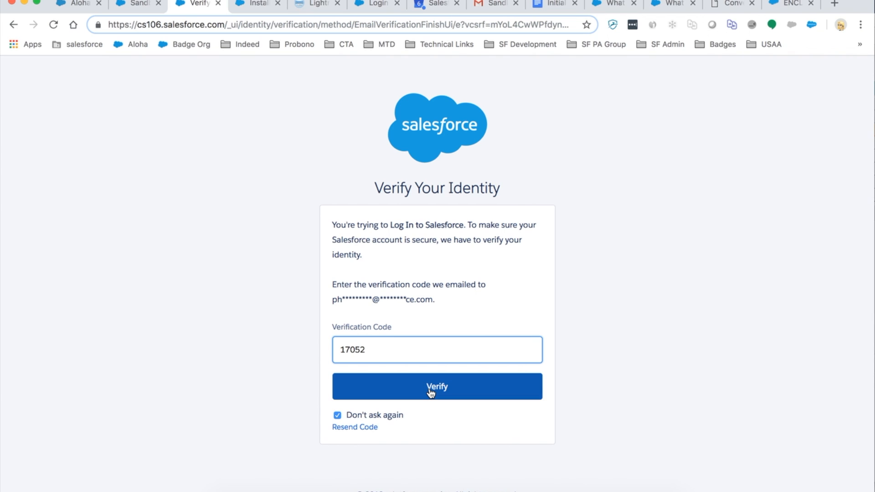
pyautogui.click(437, 386)
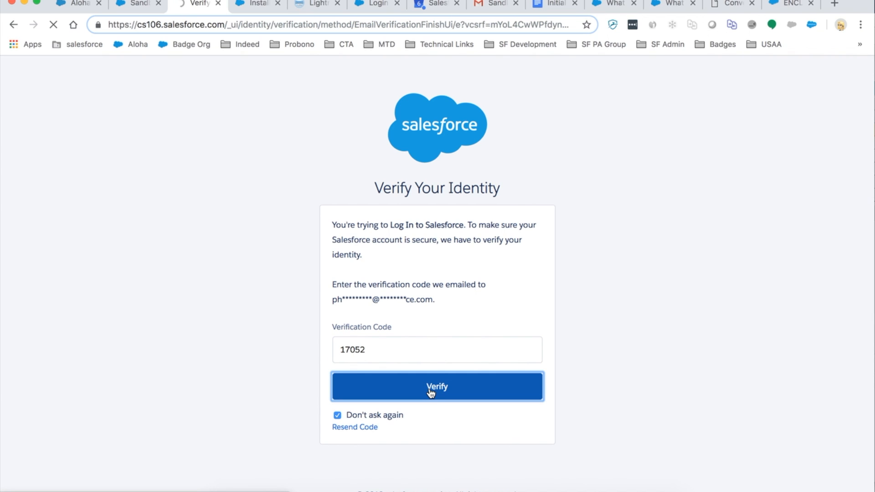
pyautogui.click(438, 386)
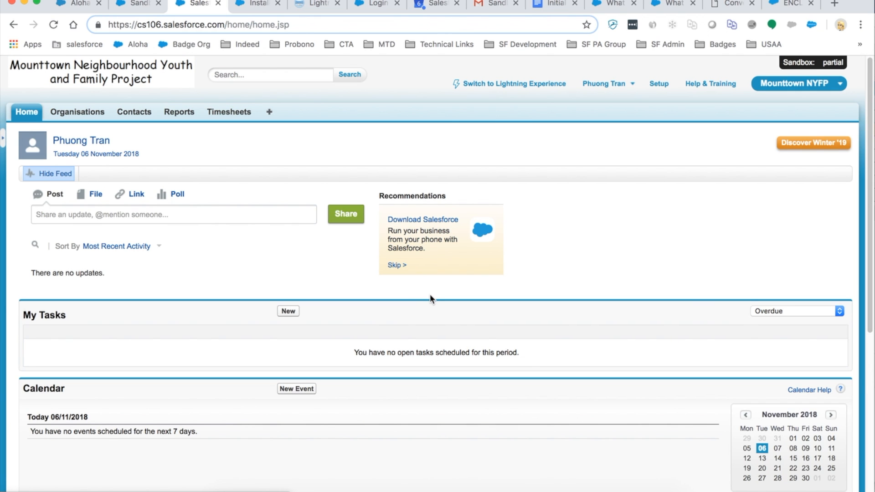
pyautogui.moveTo(800, 71)
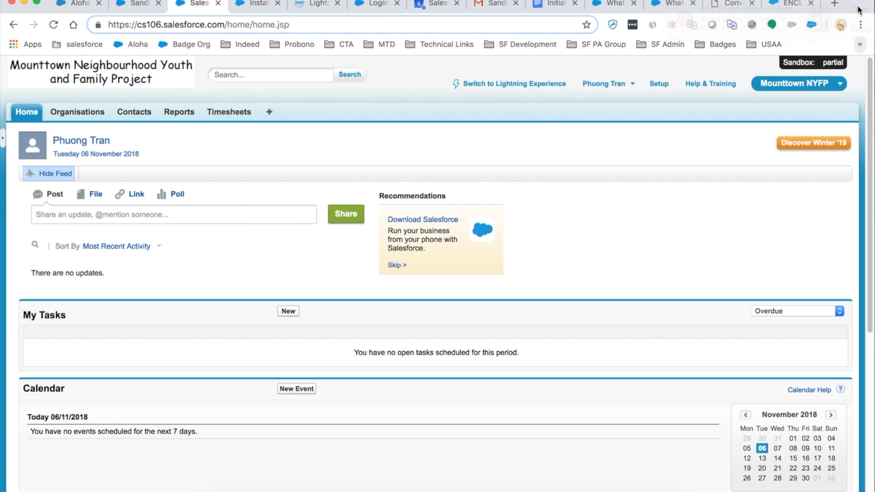
pyautogui.moveTo(638, 140)
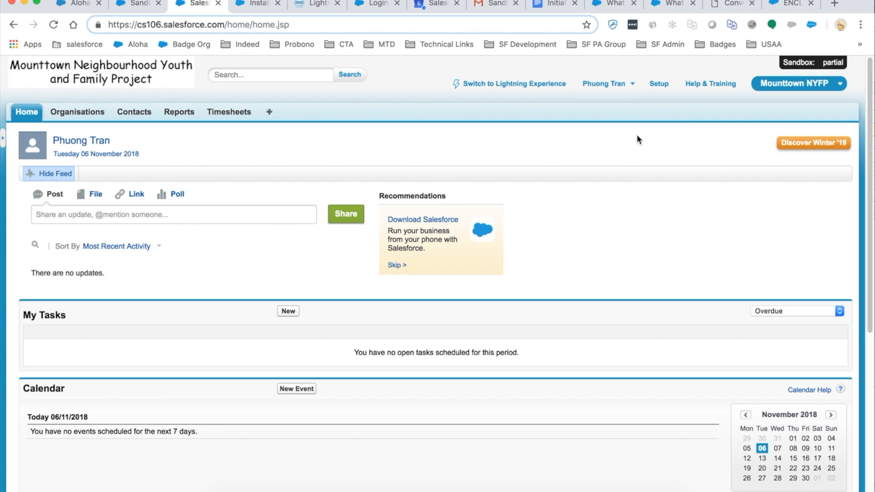
pyautogui.moveTo(615, 143)
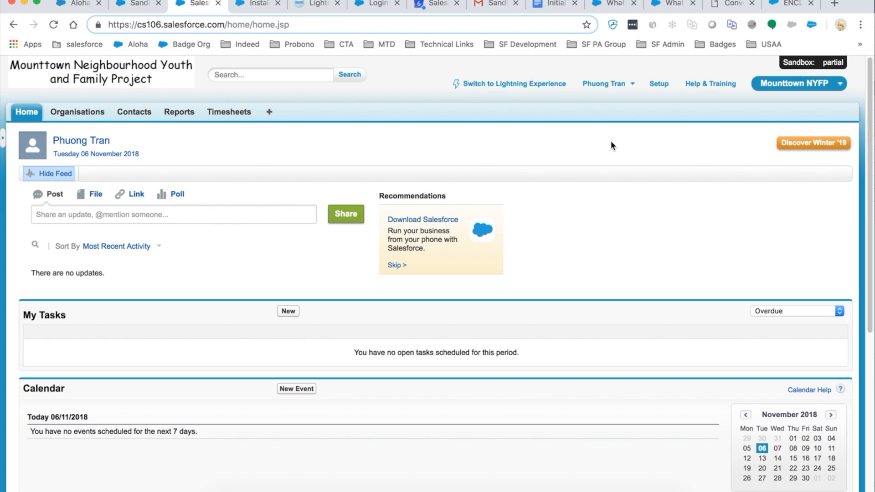
pyautogui.moveTo(687, 95)
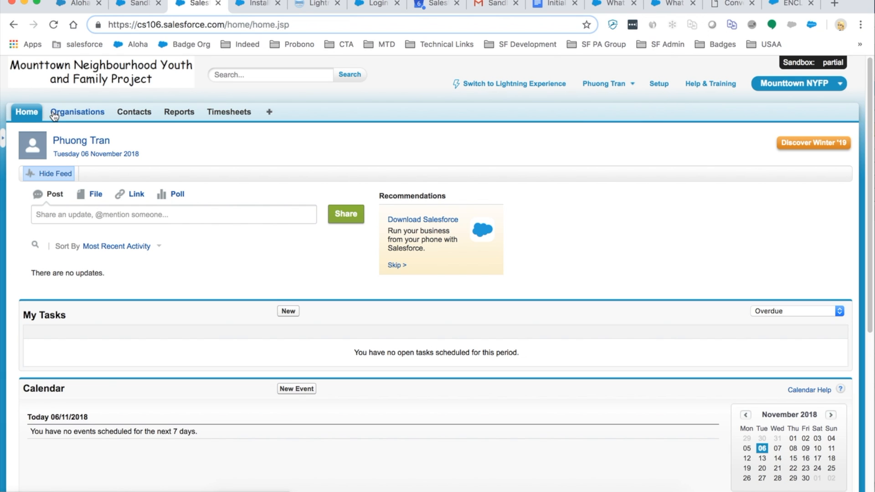
# - List All Organisations (242) and All Contacts (240) in the partial sandbox
pyautogui.click(77, 111)
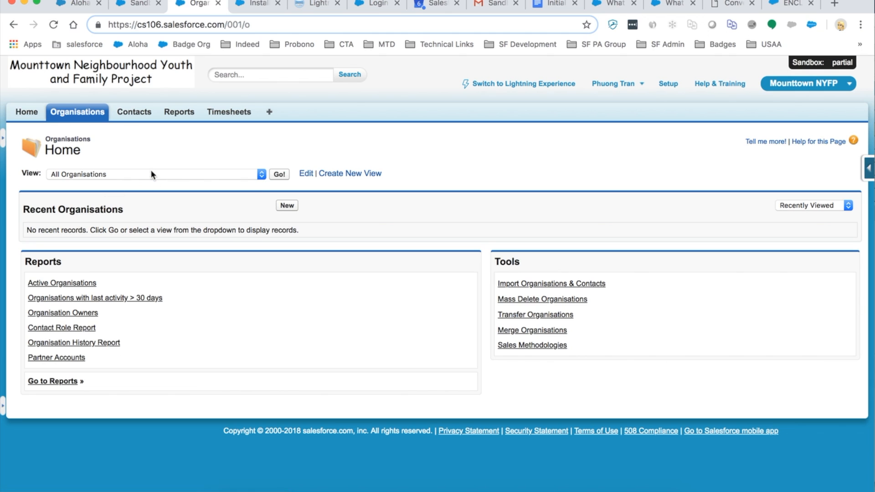
pyautogui.click(279, 174)
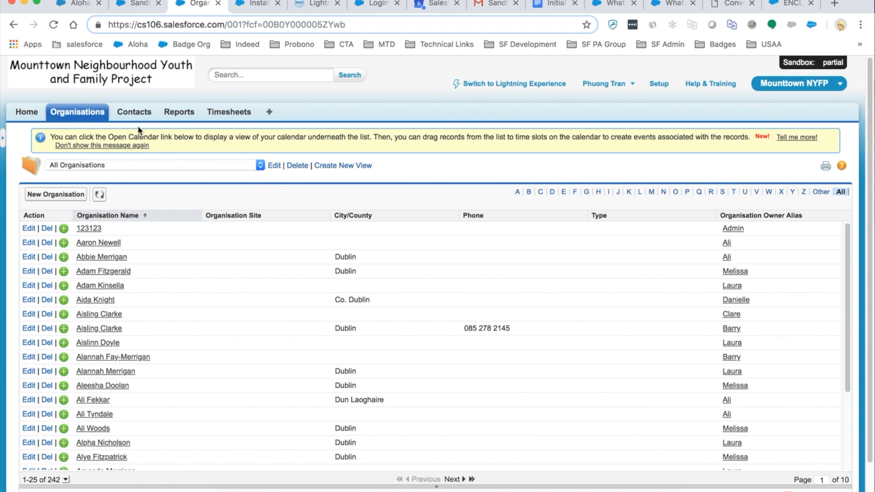
pyautogui.click(134, 112)
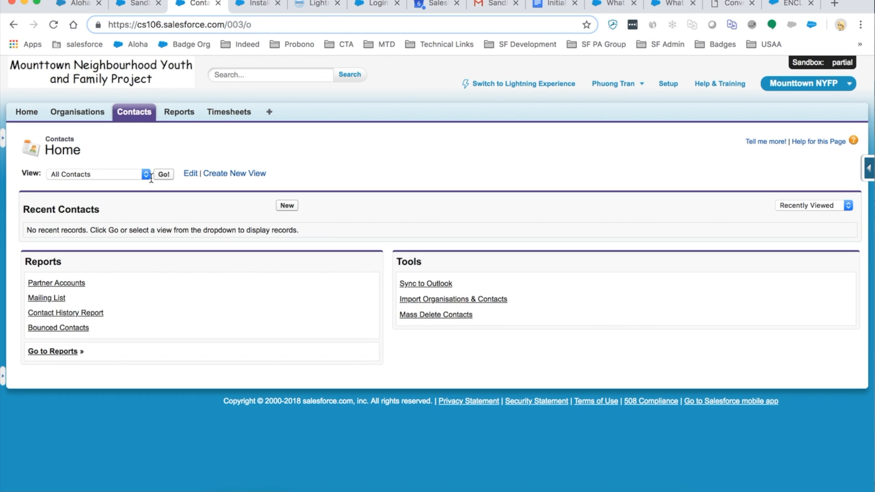
pyautogui.click(164, 175)
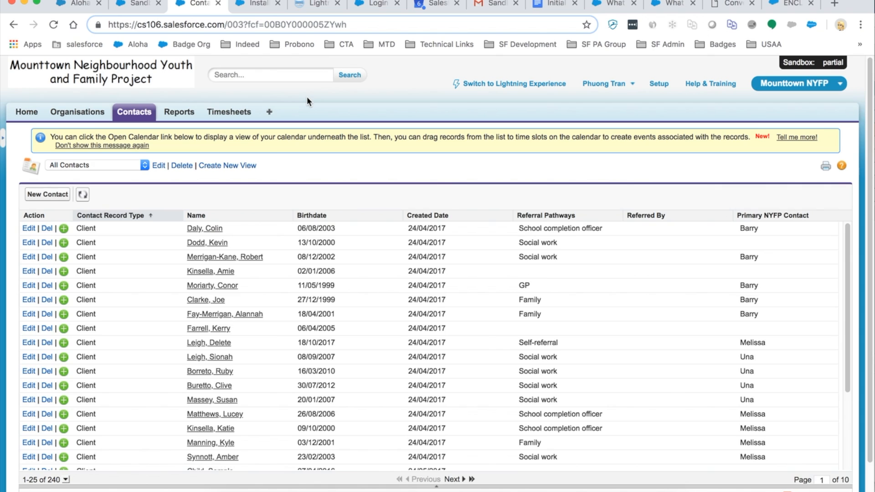
pyautogui.moveTo(569, 106)
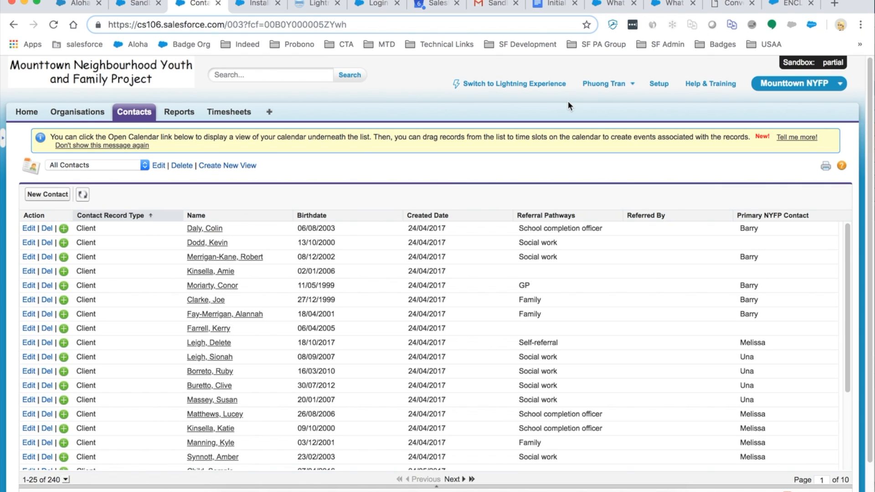
pyautogui.moveTo(663, 105)
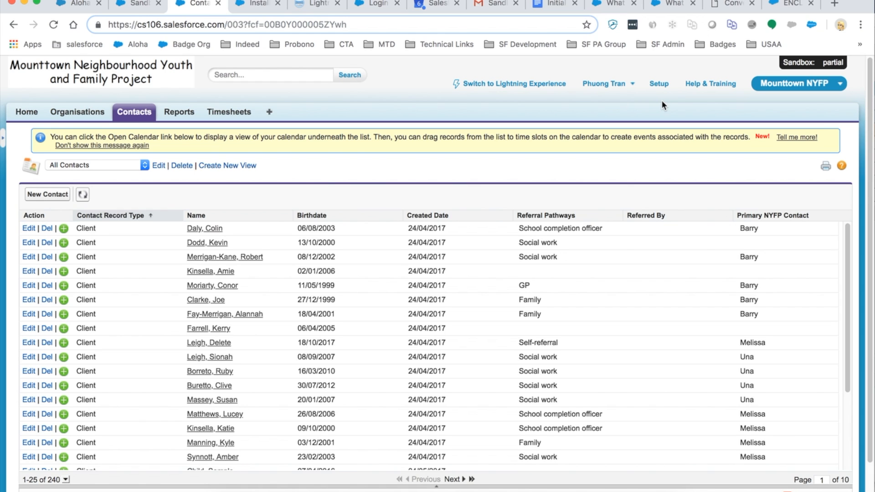
pyautogui.click(658, 83)
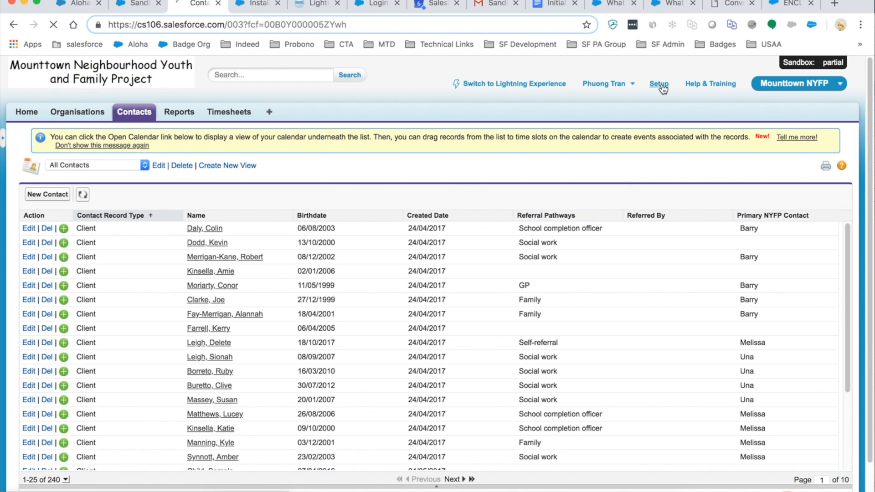
# - Review the All Users list with .partial usernames, opening one user's edit form and cancelling
pyautogui.click(659, 84)
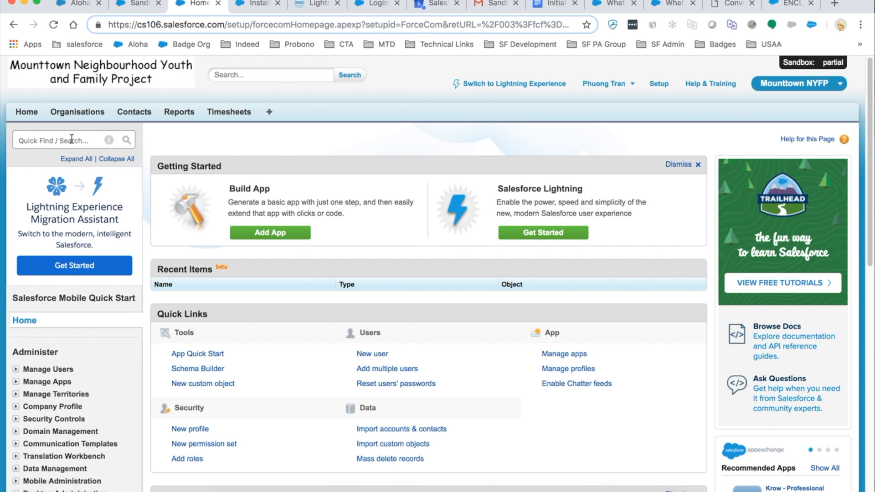
pyautogui.write('user')
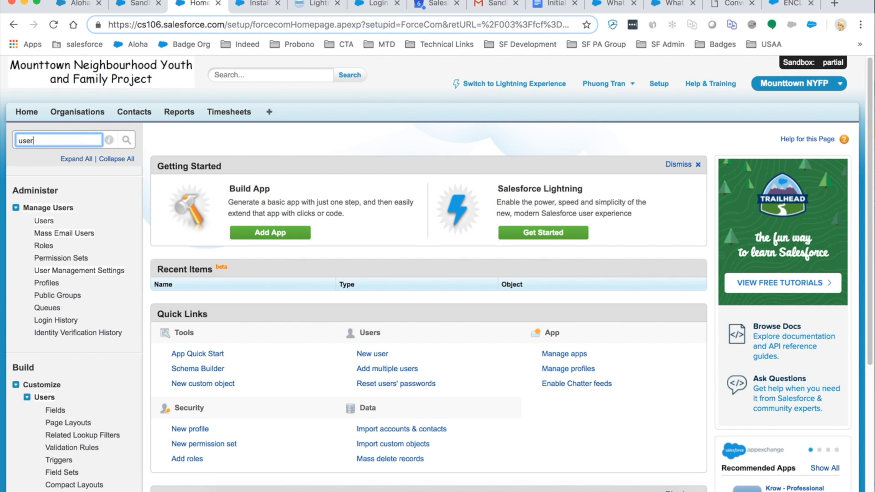
pyautogui.click(43, 221)
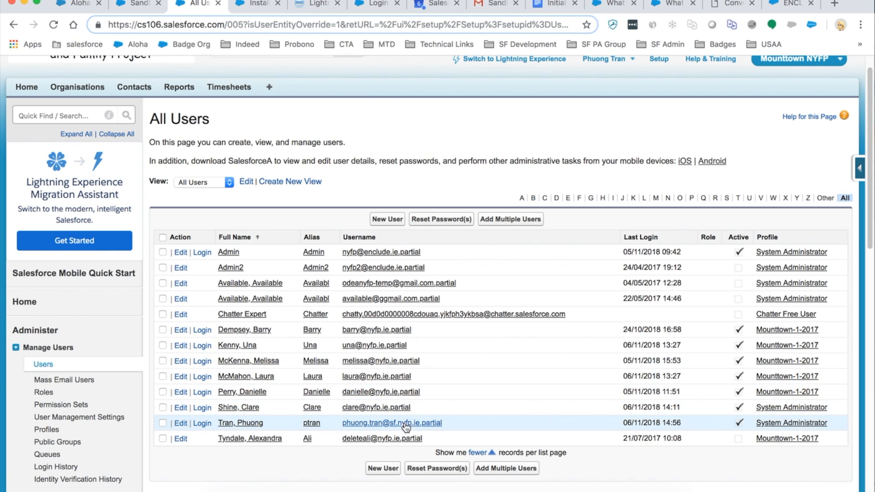
pyautogui.moveTo(427, 432)
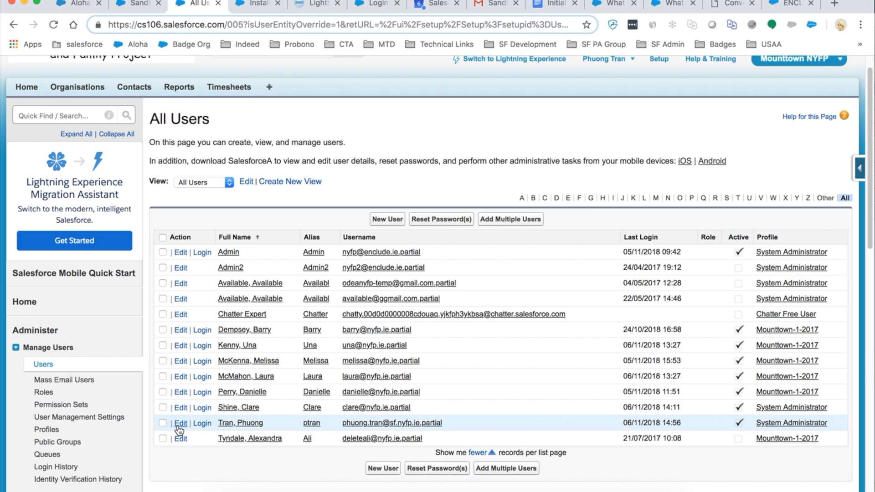
pyautogui.click(179, 423)
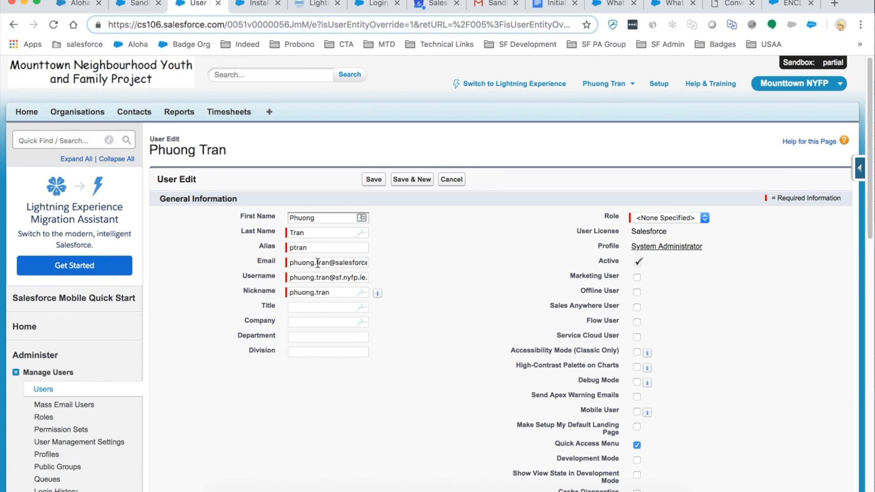
pyautogui.click(328, 262)
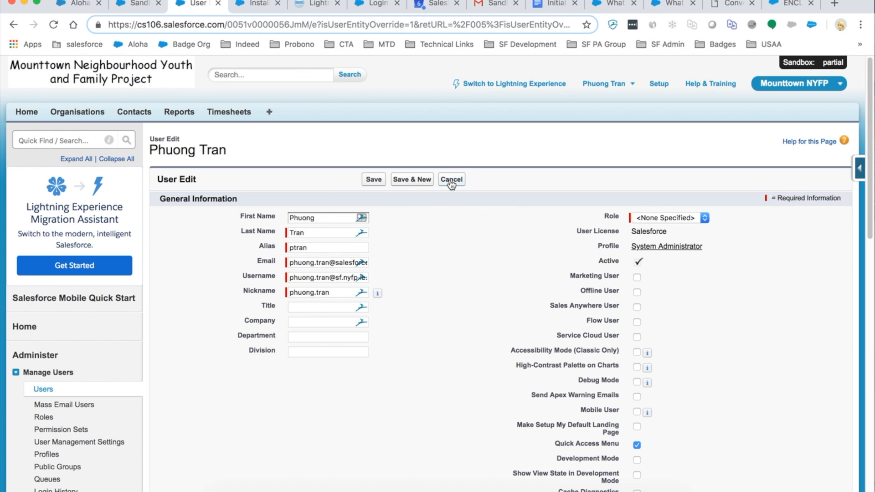
pyautogui.click(451, 179)
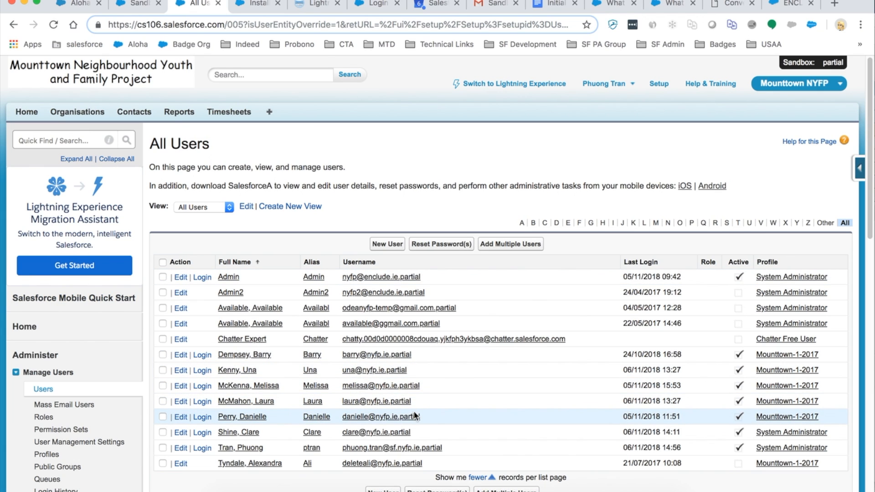
pyautogui.moveTo(362, 427)
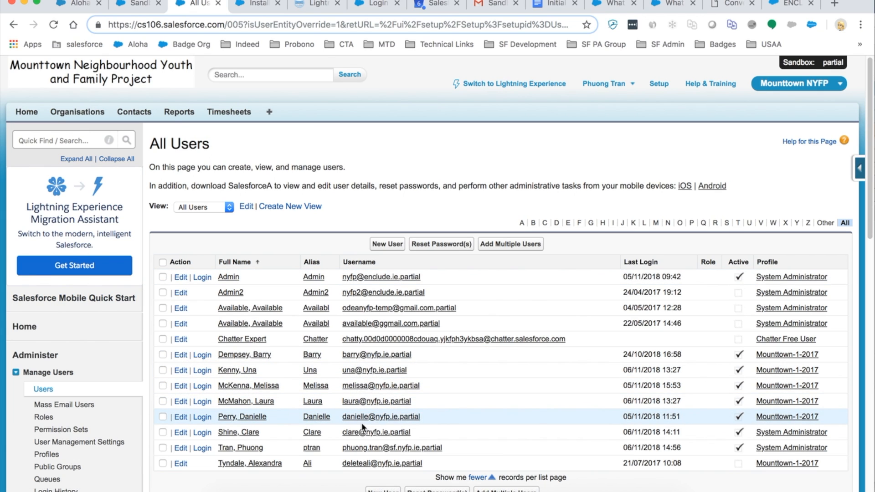
pyautogui.moveTo(260, 433)
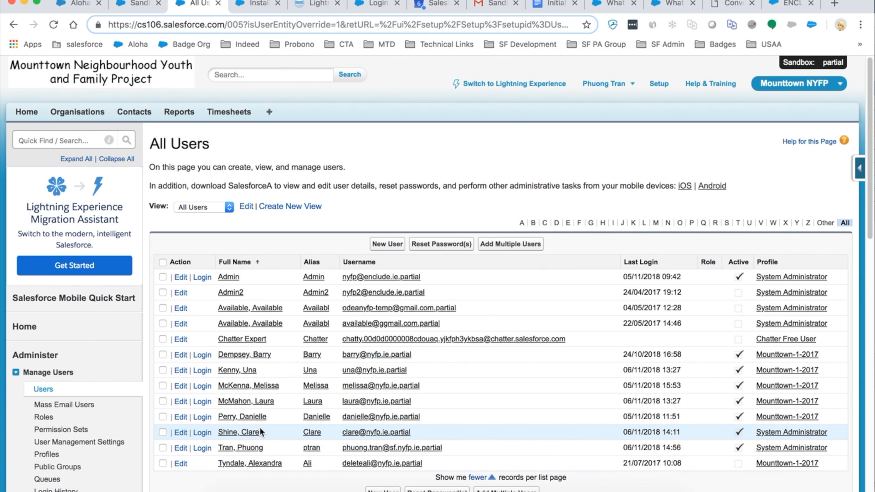
pyautogui.click(237, 432)
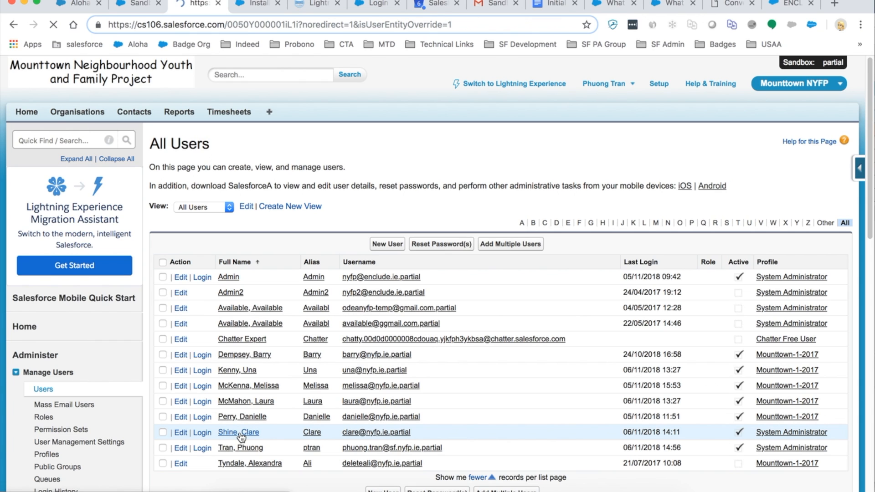
pyautogui.click(237, 432)
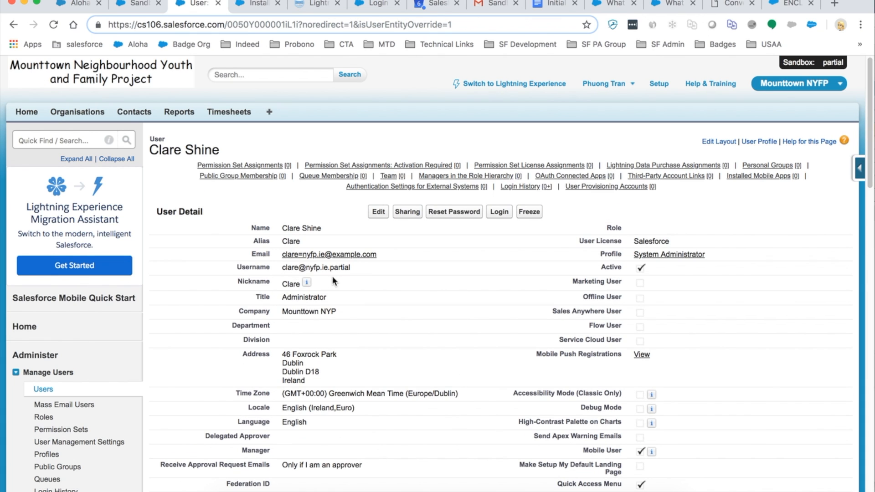
pyautogui.moveTo(350, 264)
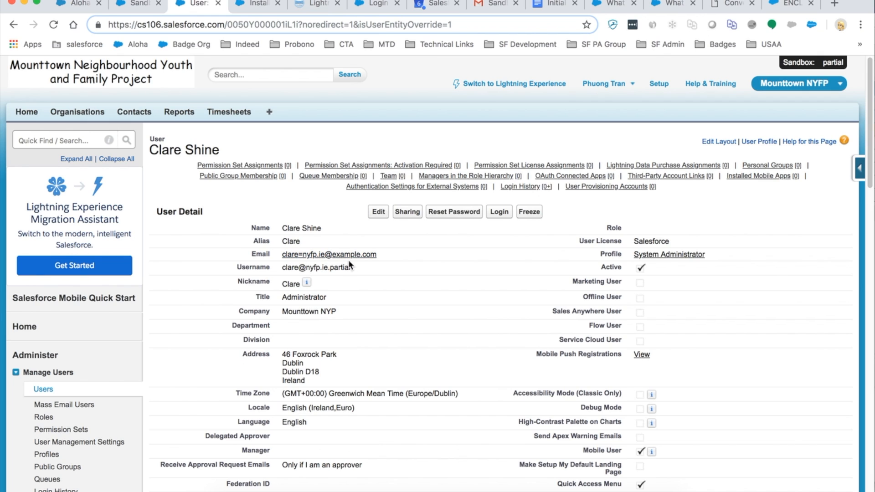
pyautogui.moveTo(324, 261)
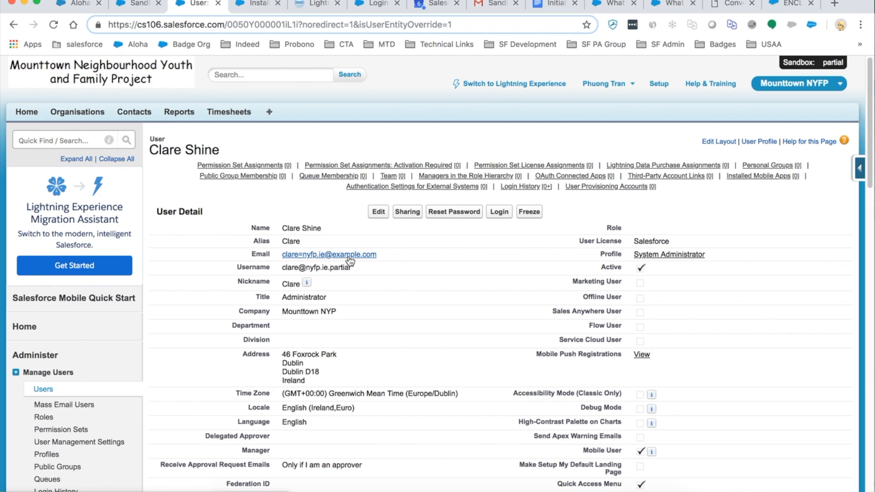
pyautogui.moveTo(320, 263)
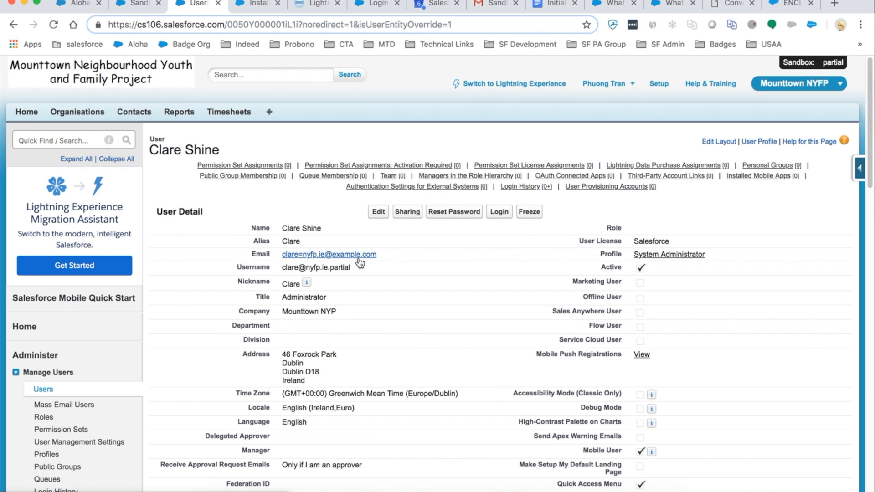
pyautogui.moveTo(393, 271)
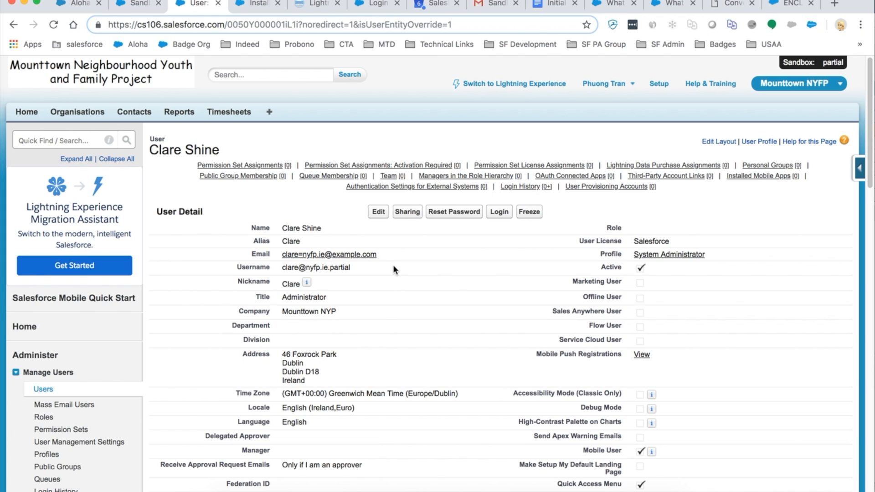
pyautogui.moveTo(384, 267)
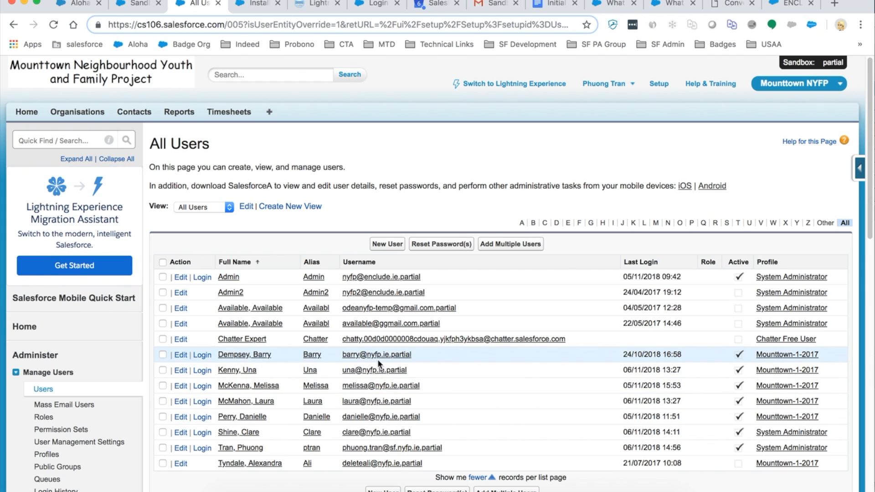
pyautogui.moveTo(415, 385)
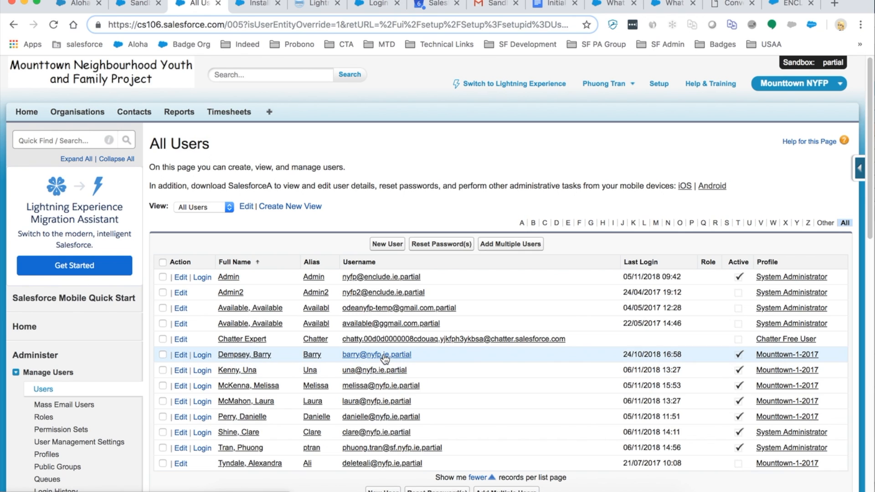
pyautogui.moveTo(248, 373)
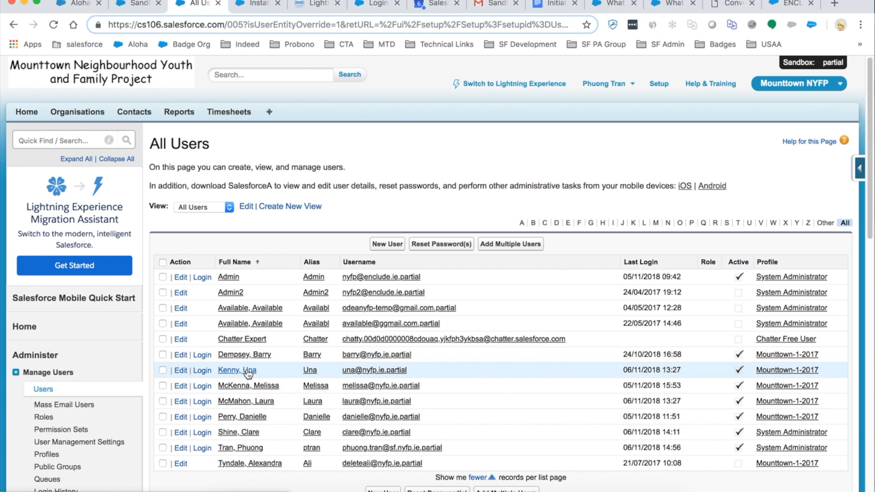
pyautogui.click(237, 370)
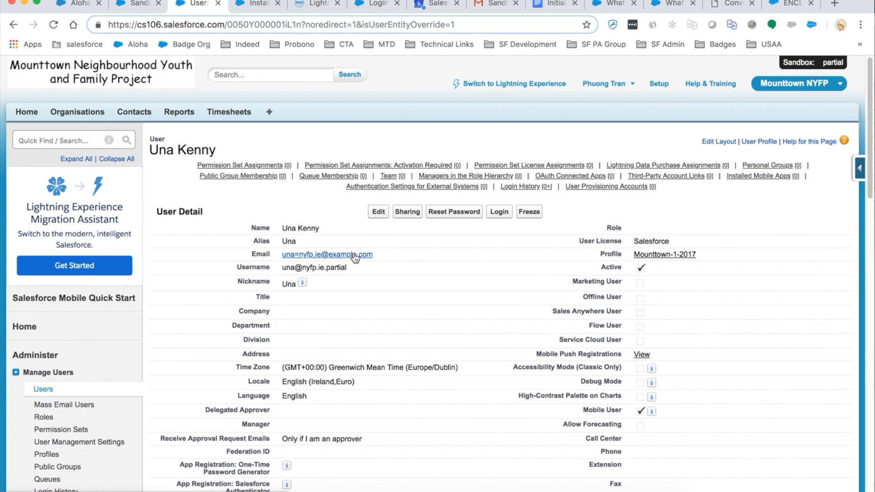
pyautogui.moveTo(382, 259)
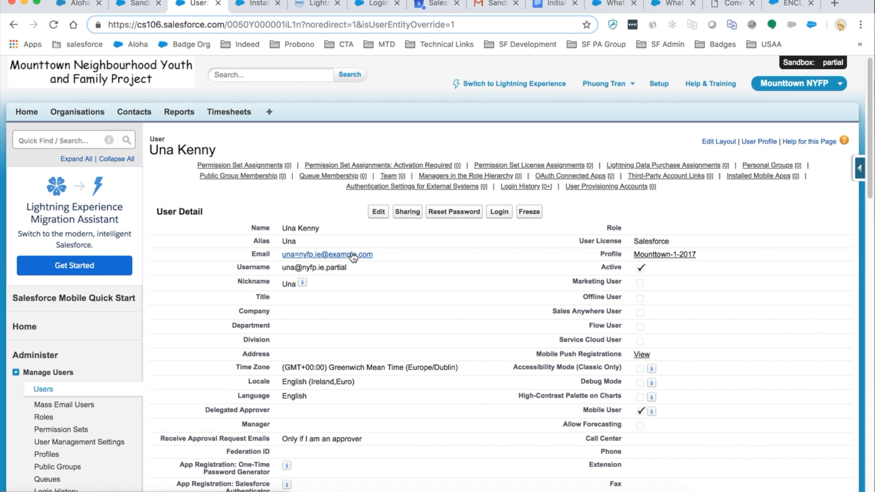
pyautogui.moveTo(360, 265)
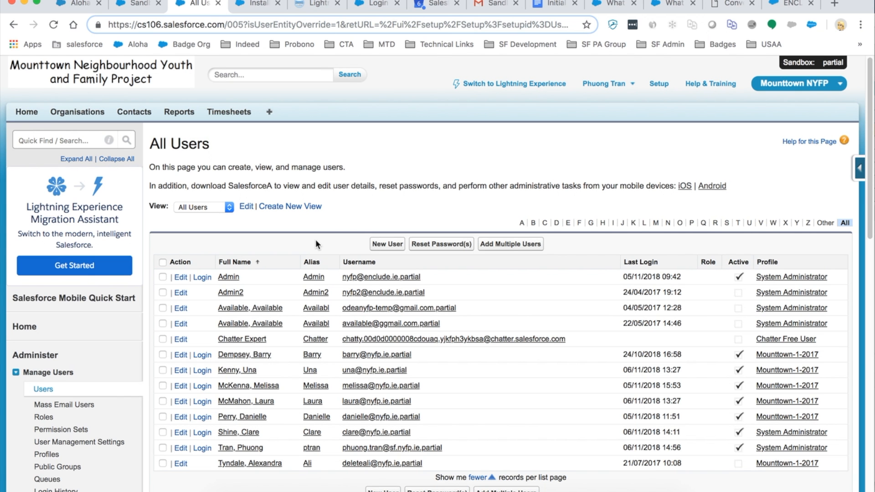
pyautogui.moveTo(364, 223)
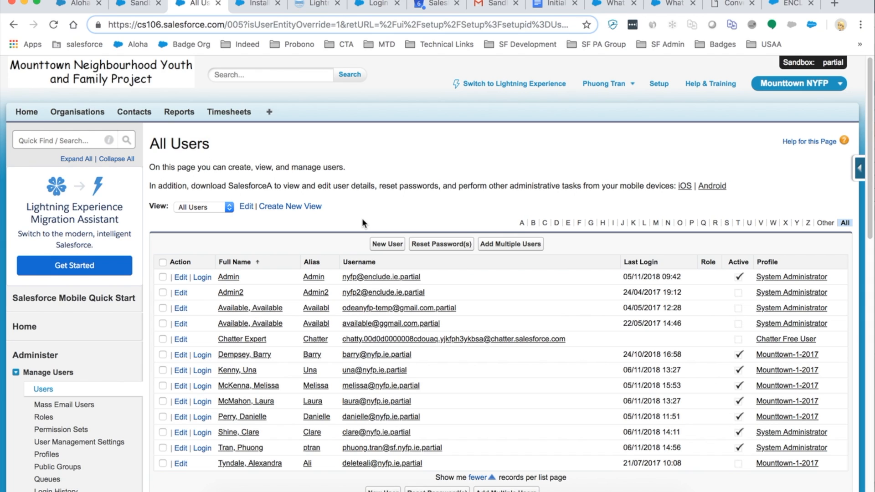
pyautogui.moveTo(645, 78)
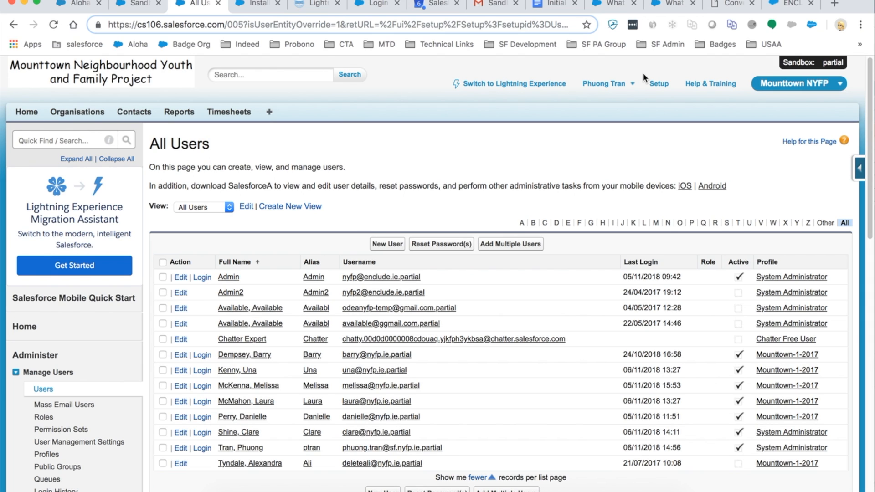
pyautogui.moveTo(573, 67)
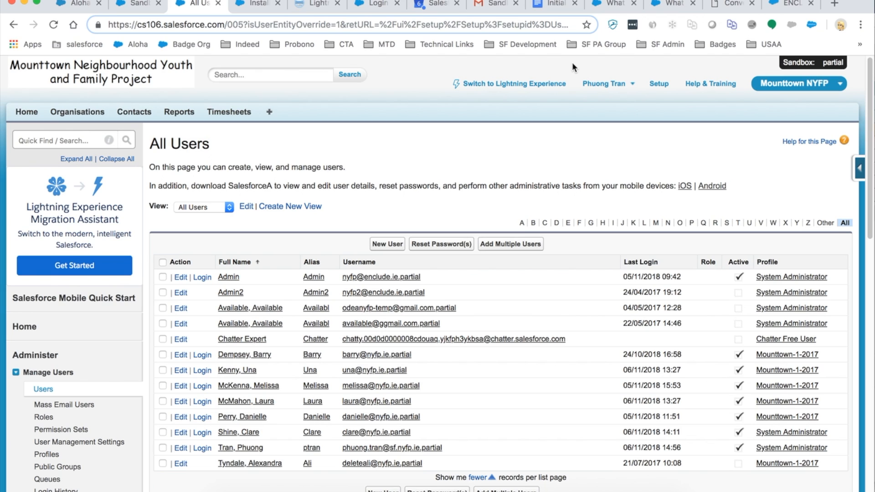